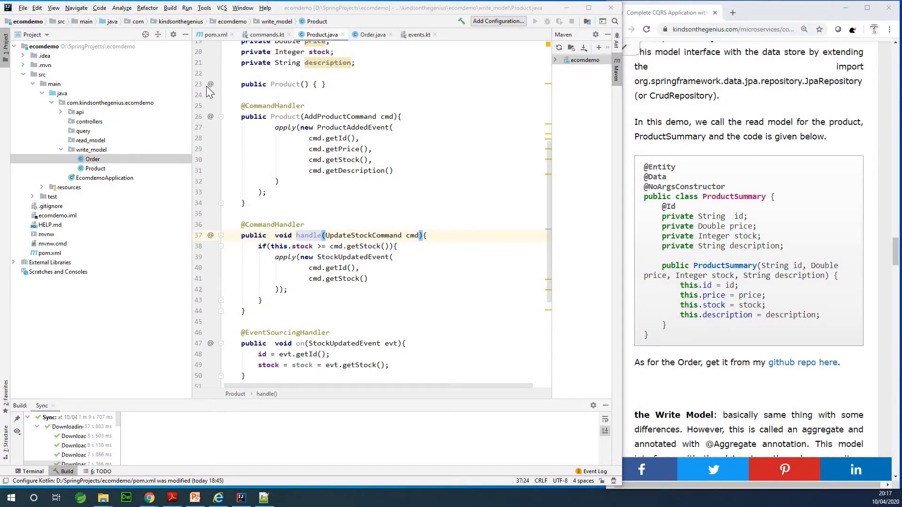
{"action": "mouse_move", "coordinate": [470, 32]}
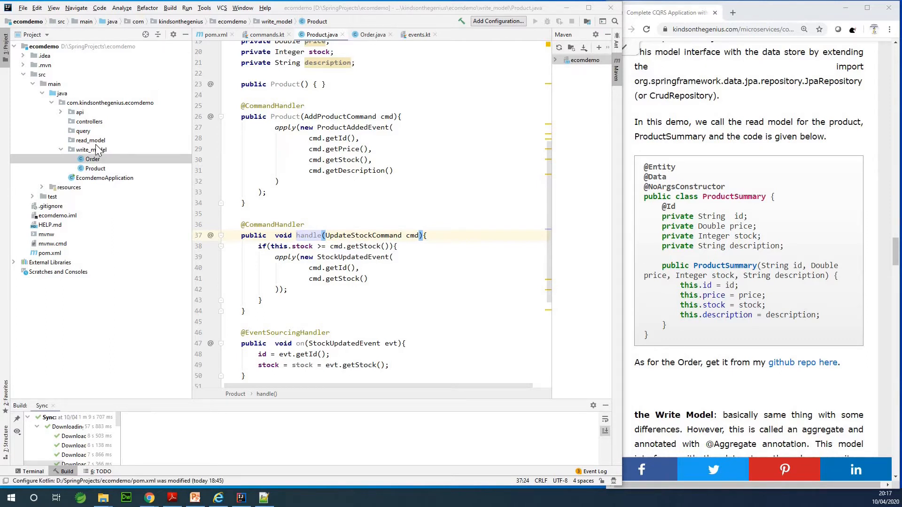
{"action": "mouse_move", "coordinate": [106, 146]}
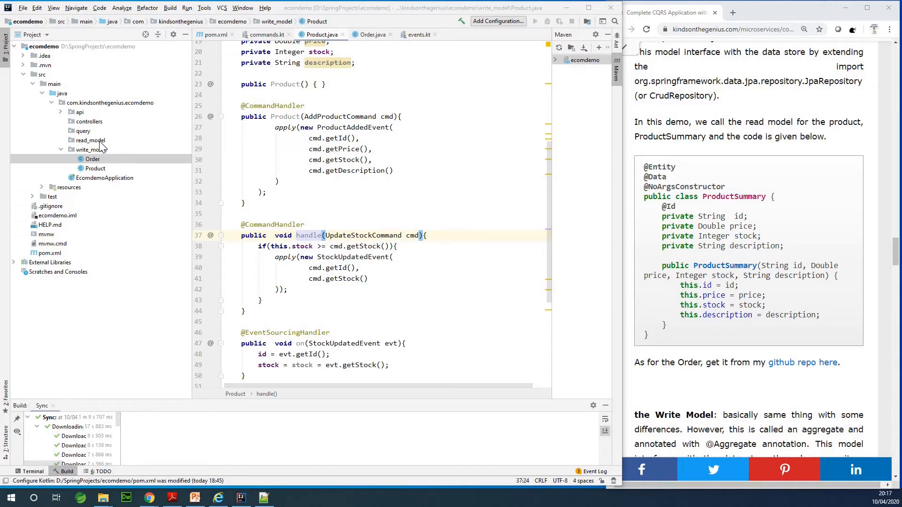
{"action": "mouse_move", "coordinate": [96, 142]}
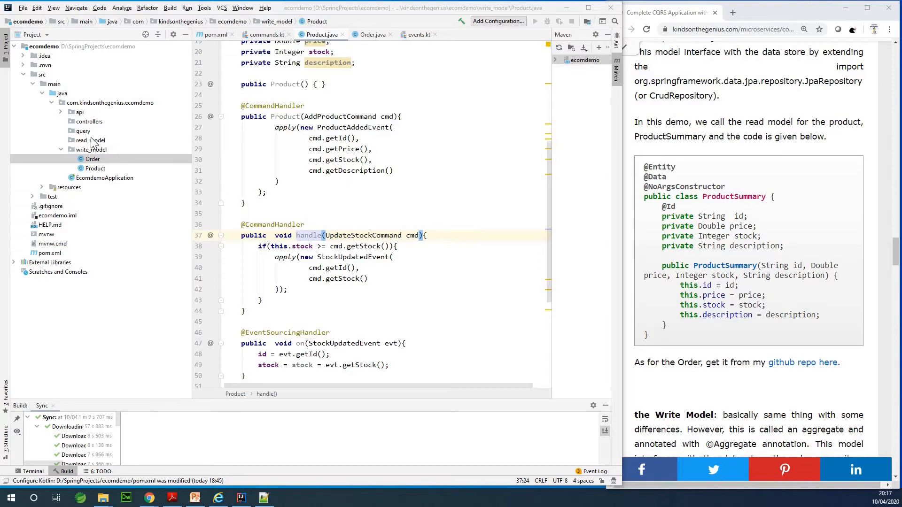
{"action": "mouse_move", "coordinate": [97, 149]}
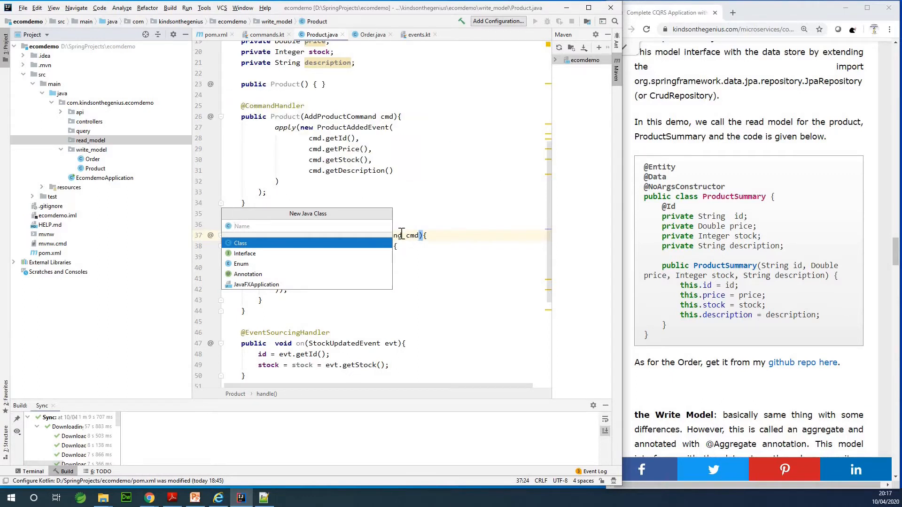
{"action": "mouse_move", "coordinate": [306, 249]}
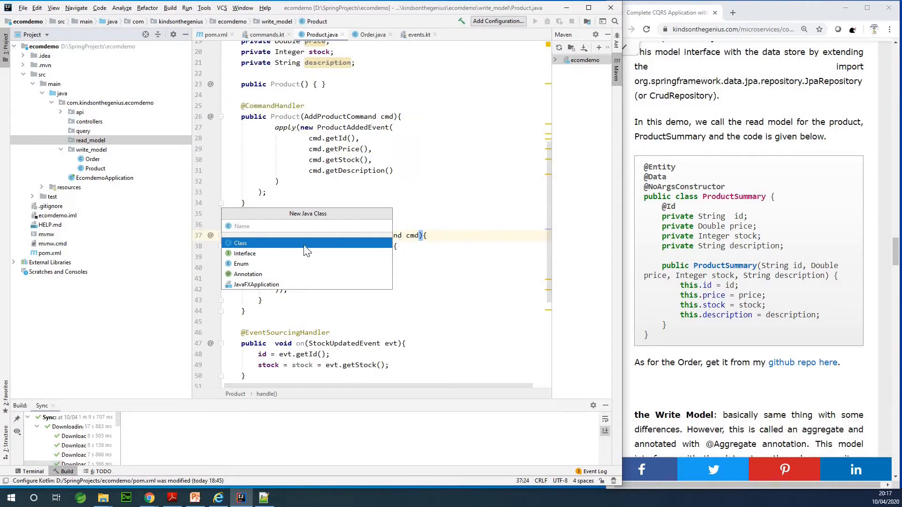
{"action": "mouse_move", "coordinate": [276, 241]}
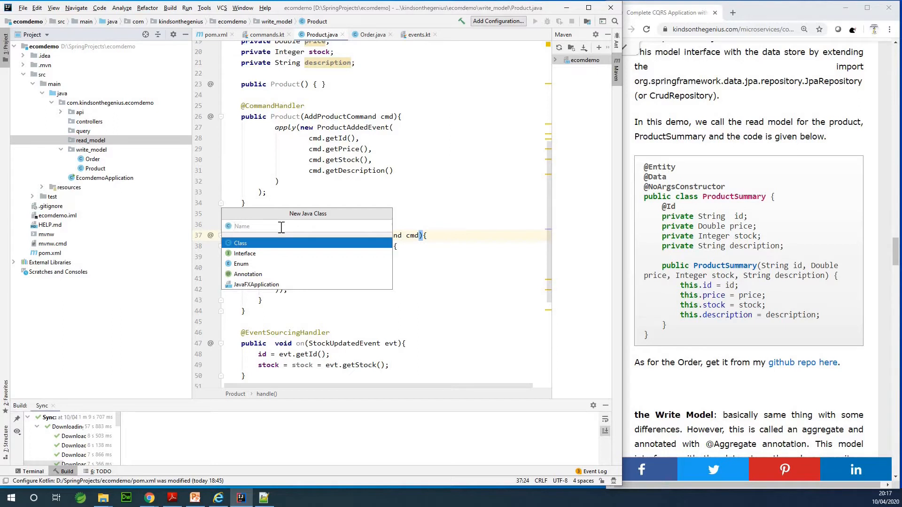
- Name the new Java class ProductSummary in the read_model package
{"action": "type", "text": "ProductSu"}
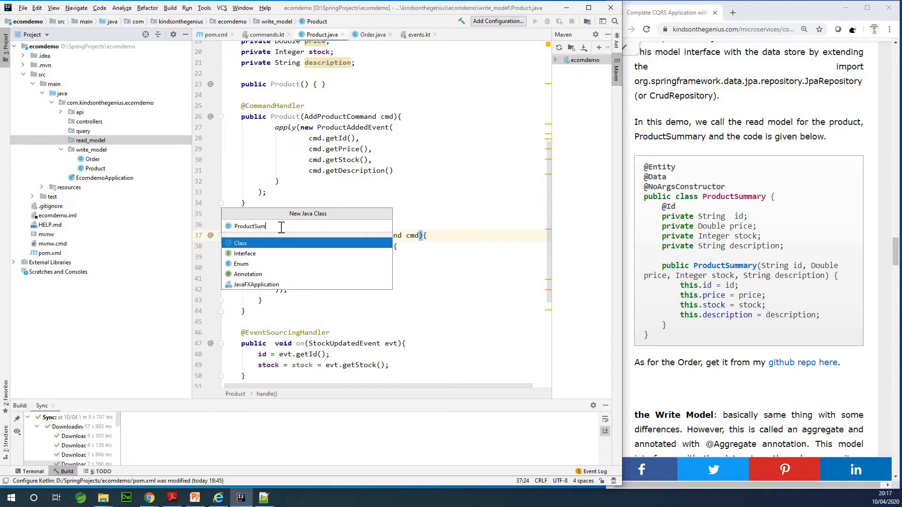
{"action": "type", "text": "mary"}
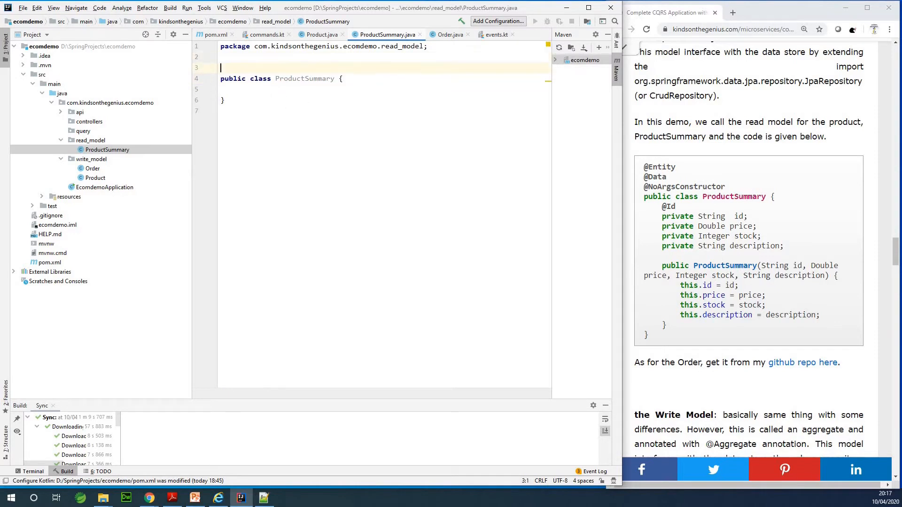
{"action": "type", "text": "@Enty"}
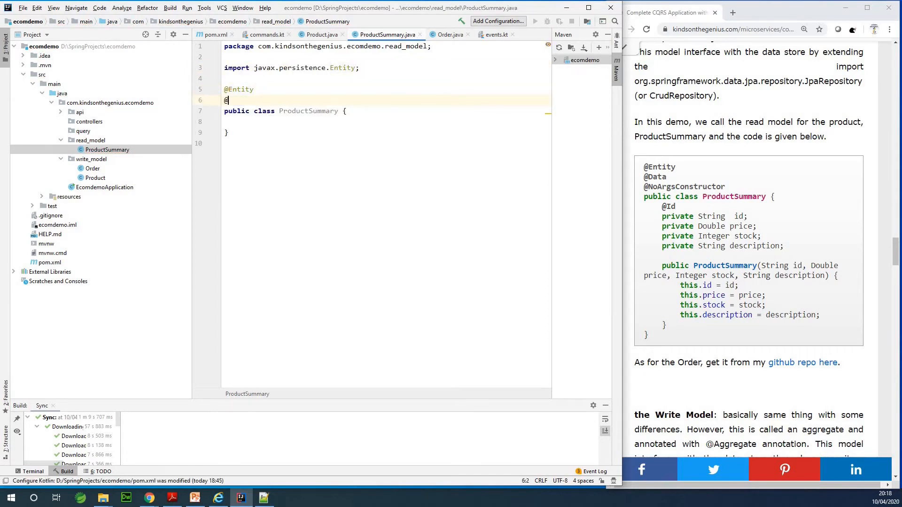
{"action": "type", "text": "DA"}
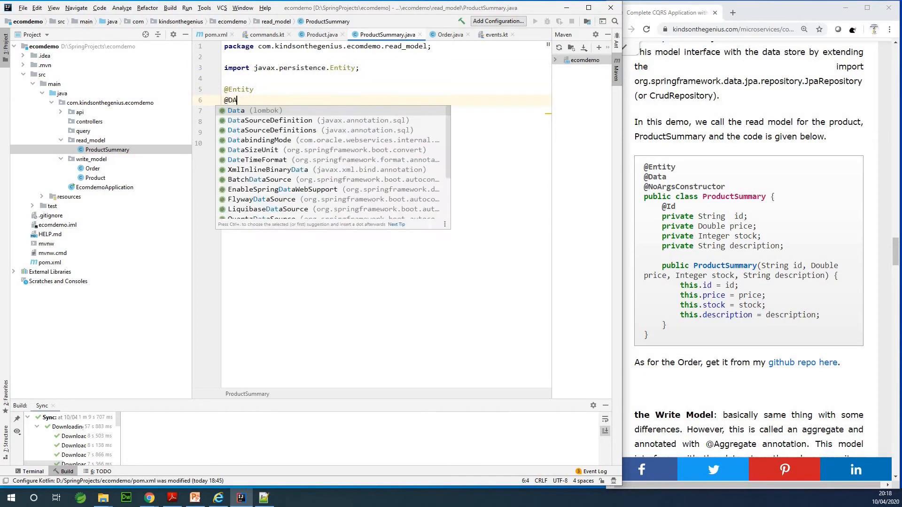
{"action": "key", "text": "Enter"}
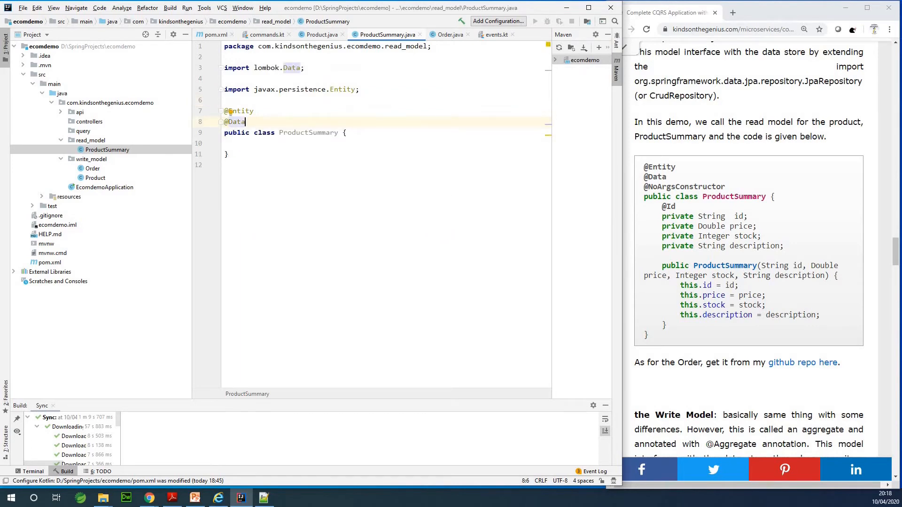
{"action": "key", "text": "Enter"}
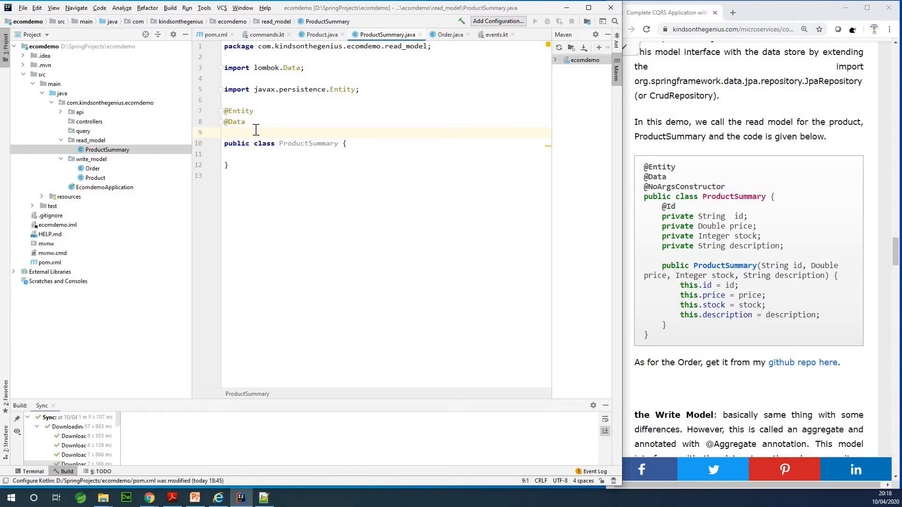
{"action": "type", "text": "@"}
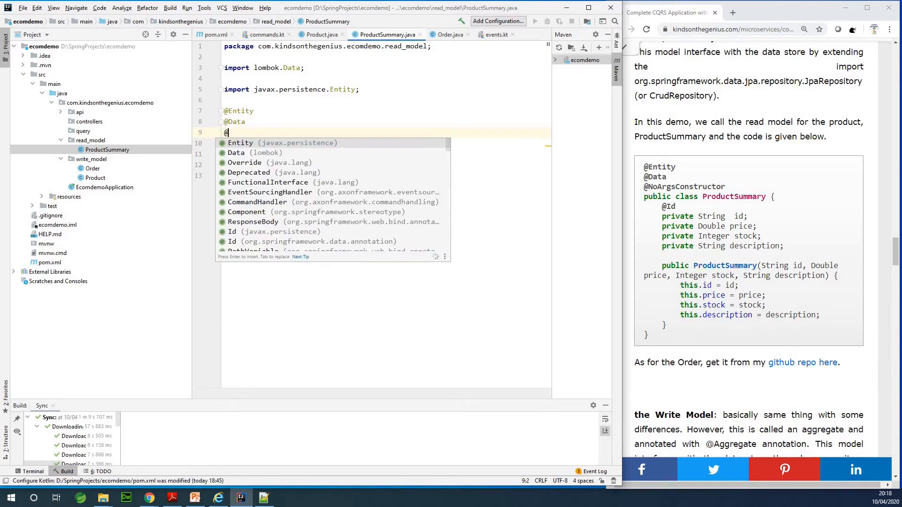
{"action": "type", "text": "Noar"}
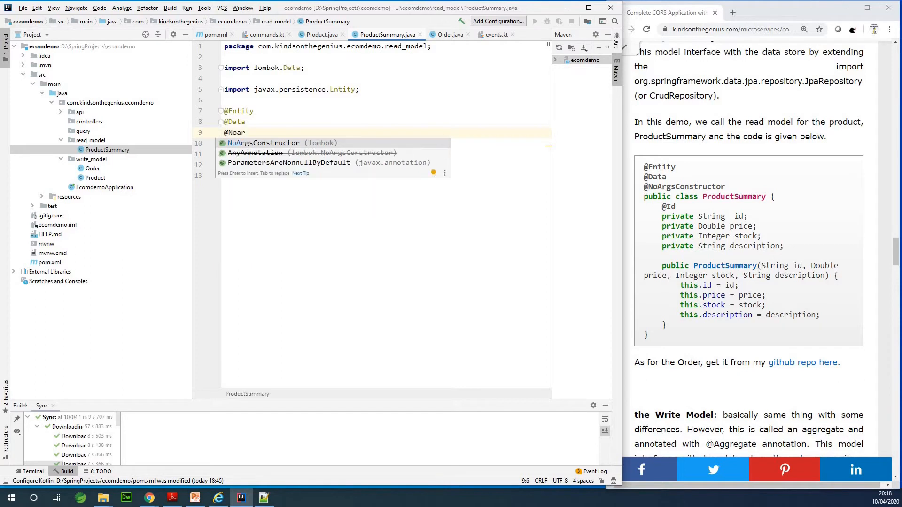
{"action": "key", "text": "Enter"}
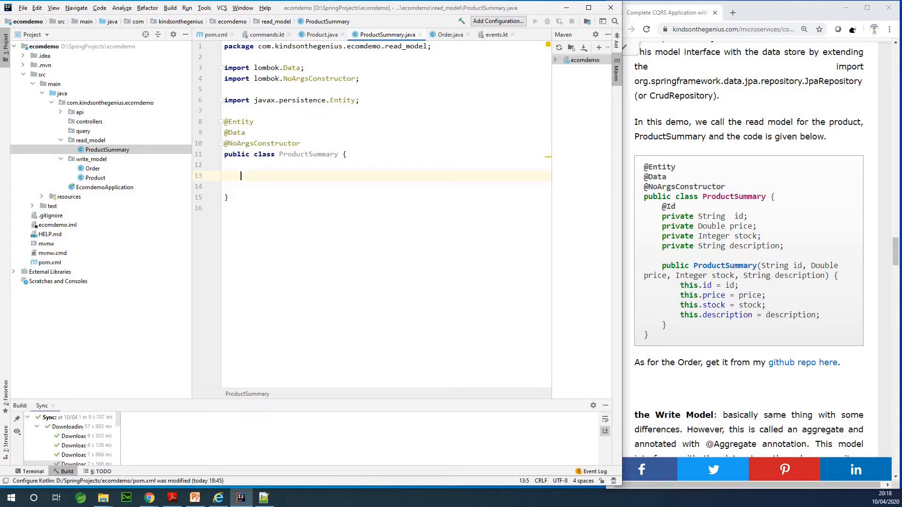
- Declare private String id and private Double price fields in ProductSummary
{"action": "type", "text": "private"}
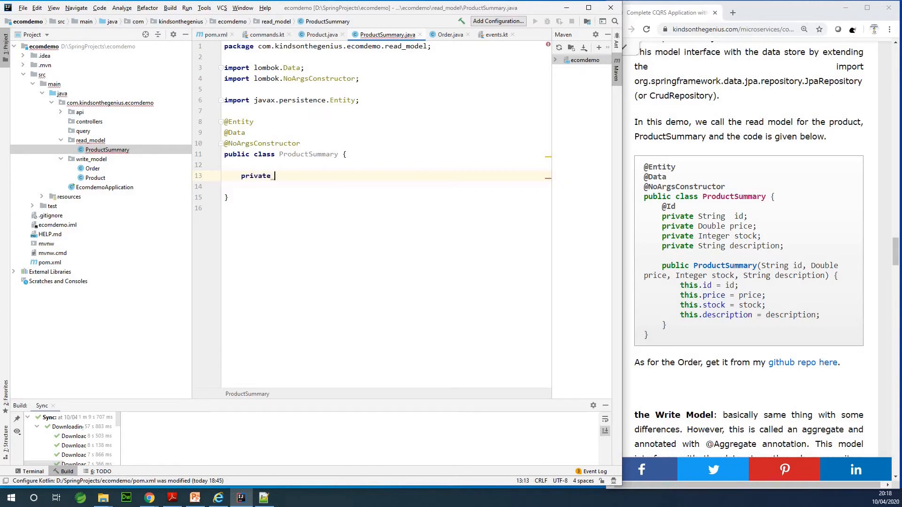
{"action": "type", "text": "String id;"}
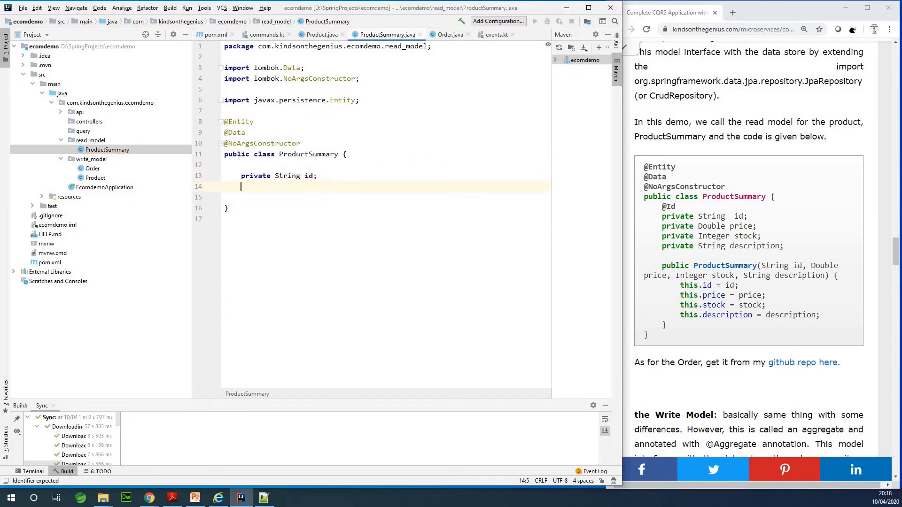
{"action": "type", "text": "private"}
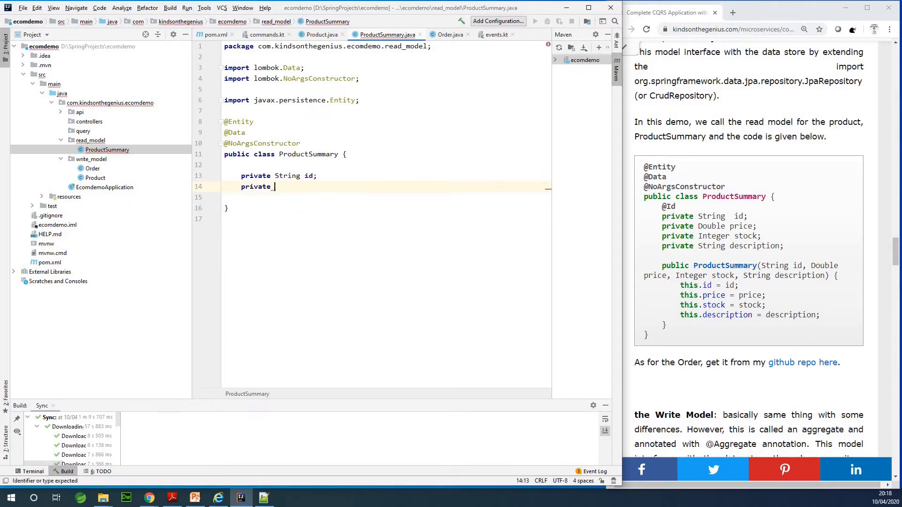
{"action": "type", "text": "Double p"}
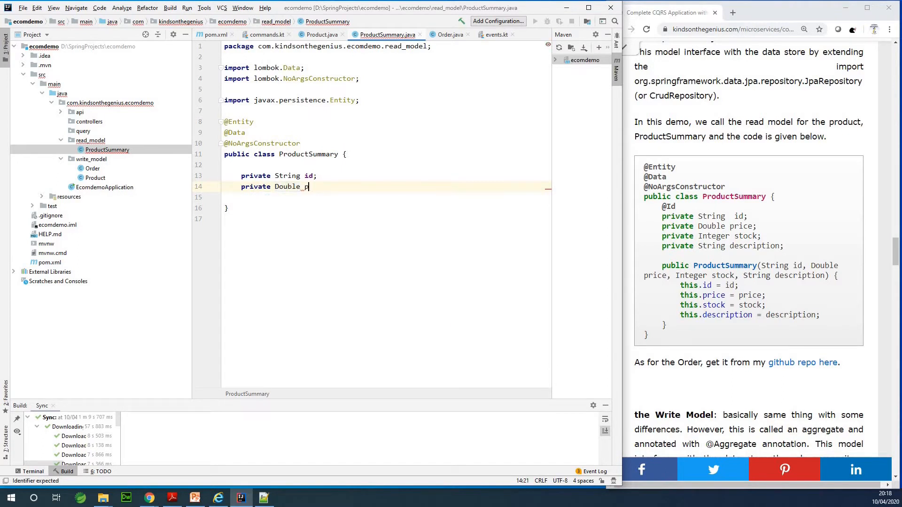
{"action": "key", "text": "Enter"}
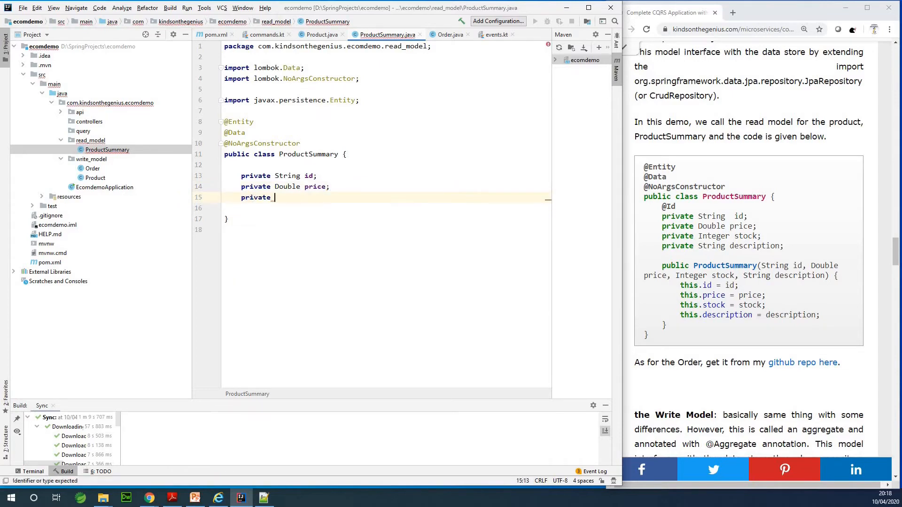
- Declare private Integer stock and private String description fields in ProductSummary
{"action": "type", "text": "Integer"}
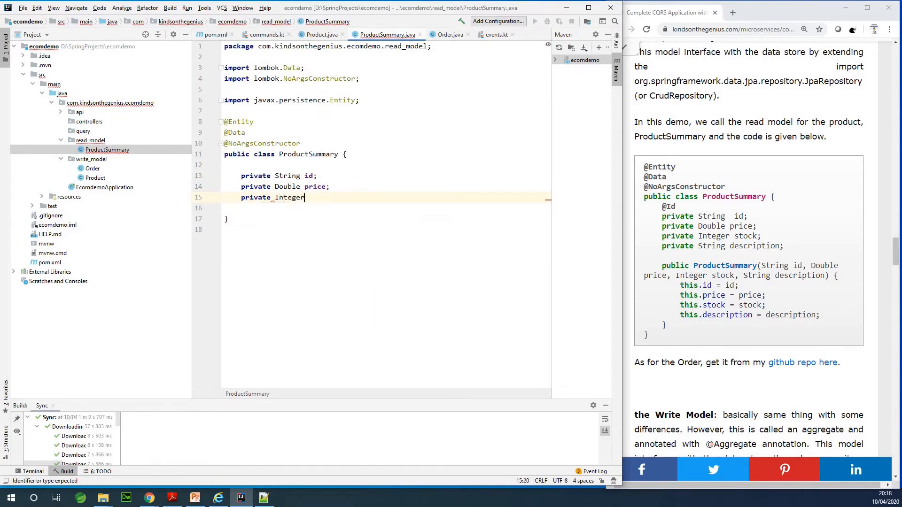
{"action": "type", "text": "stock"}
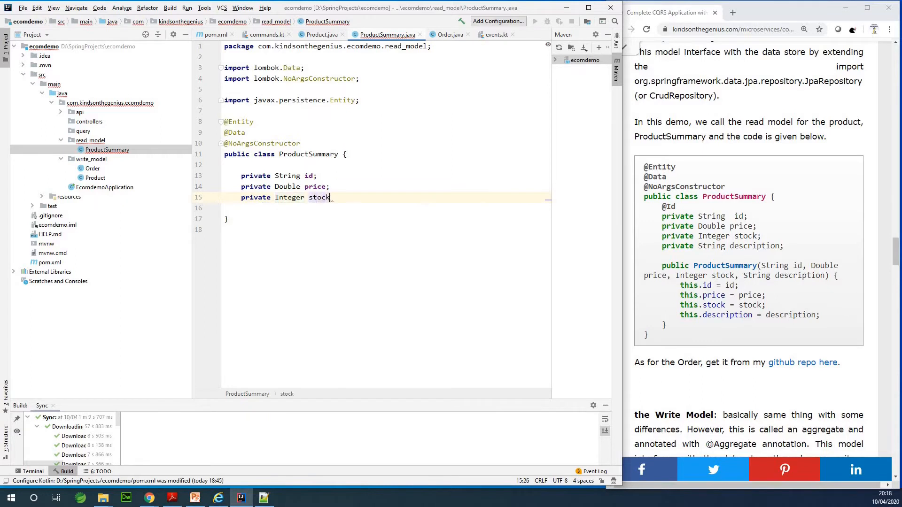
{"action": "type", "text": "priv"}
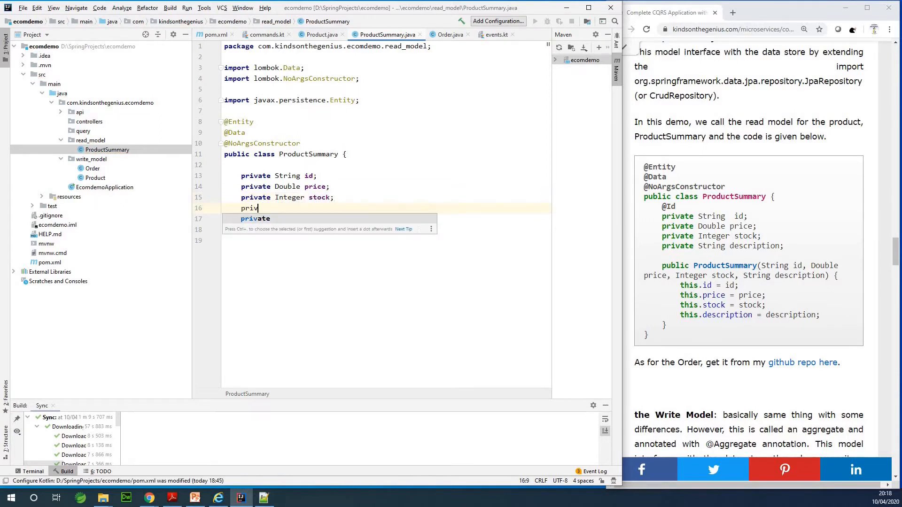
{"action": "key", "text": "Tab"}
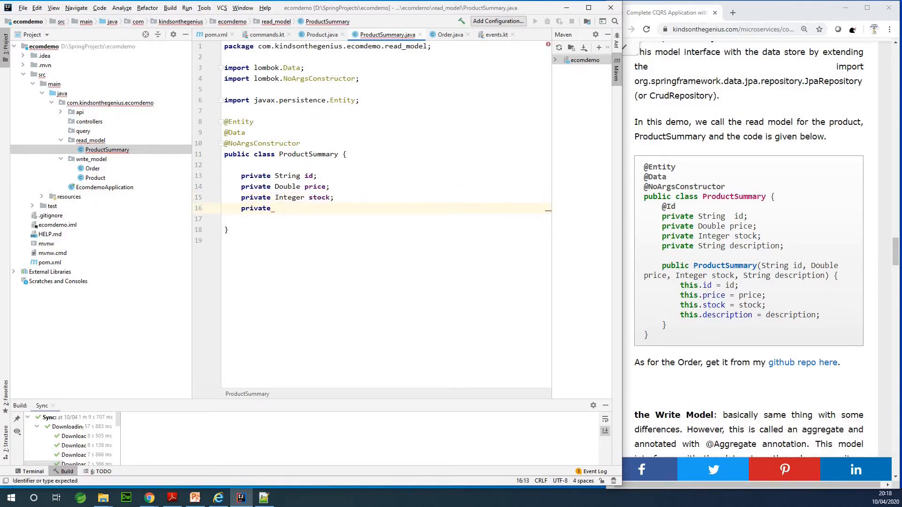
{"action": "type", "text": "String"}
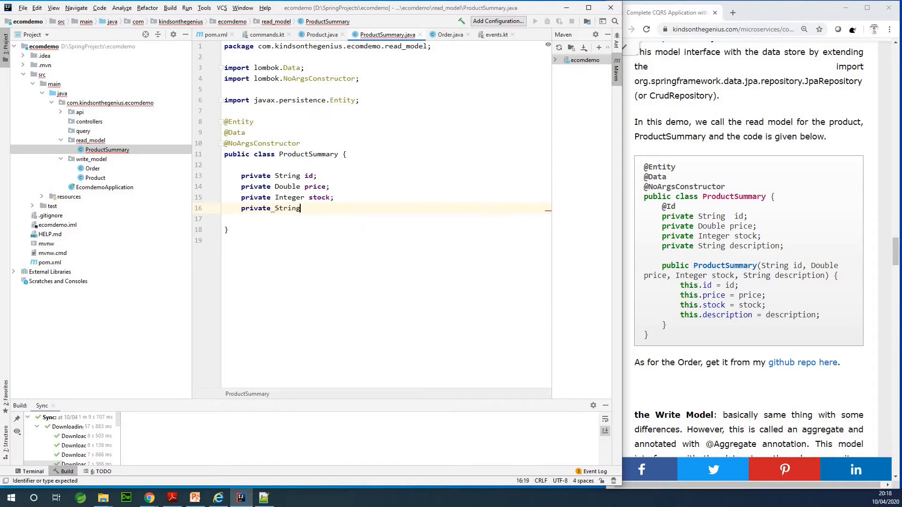
{"action": "type", "text": "desct"}
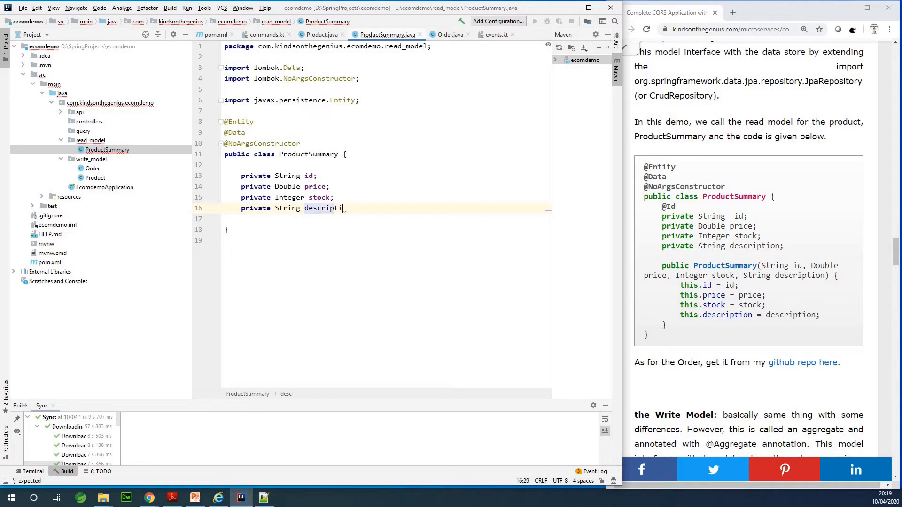
{"action": "type", "text": "on;"}
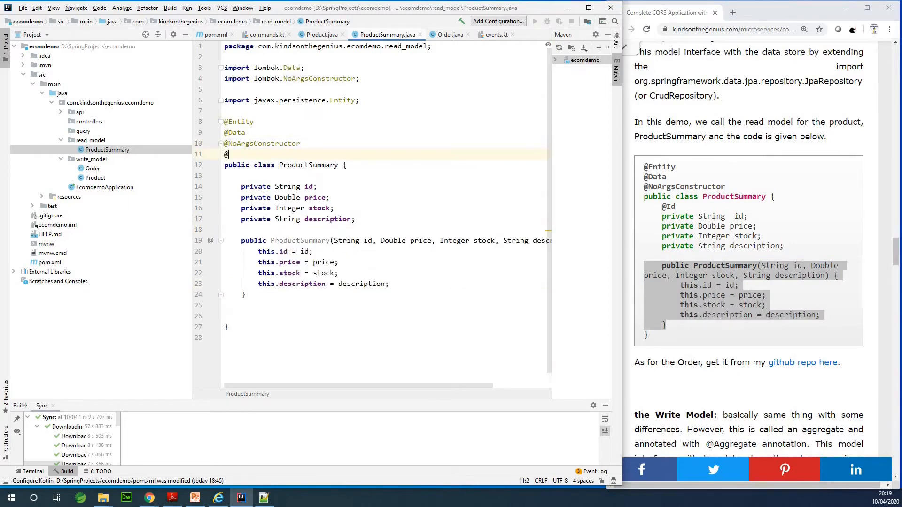
{"action": "type", "text": "Requ"}
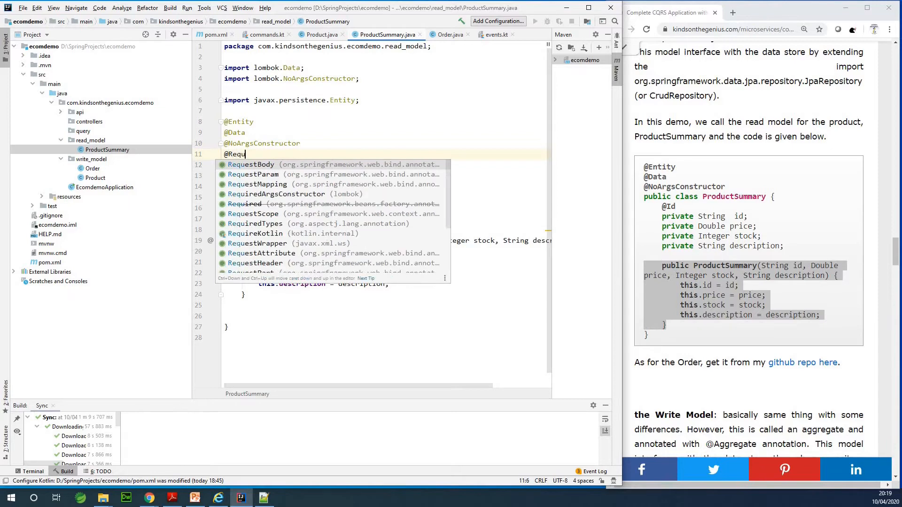
{"action": "type", "text": "i"}
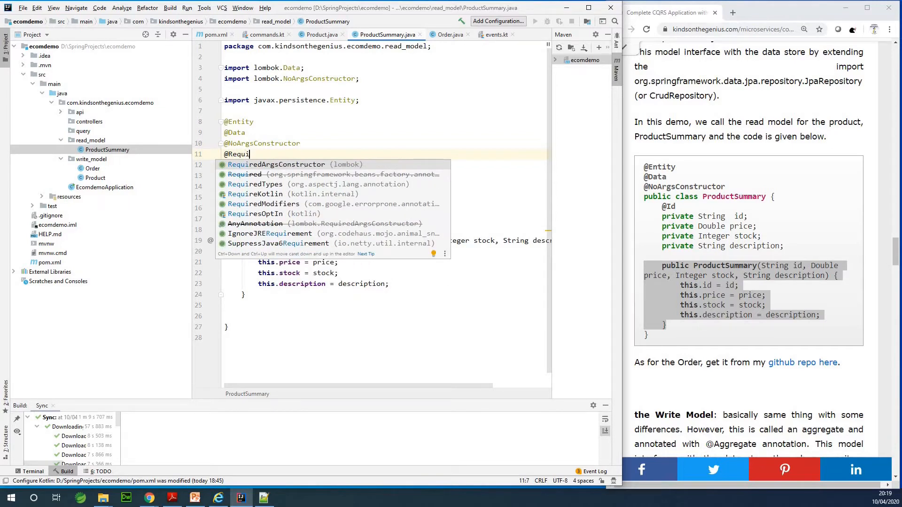
{"action": "left_click", "coordinate": [276, 164]}
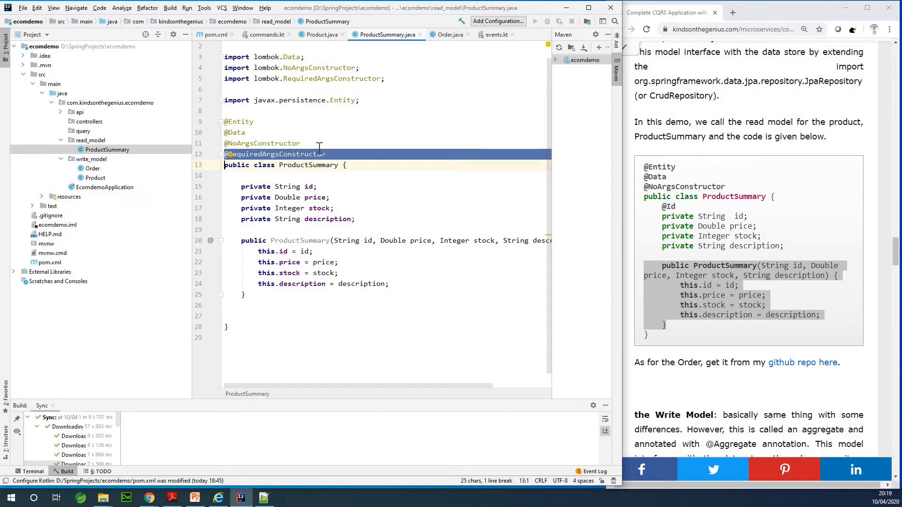
{"action": "key", "text": "Delete"}
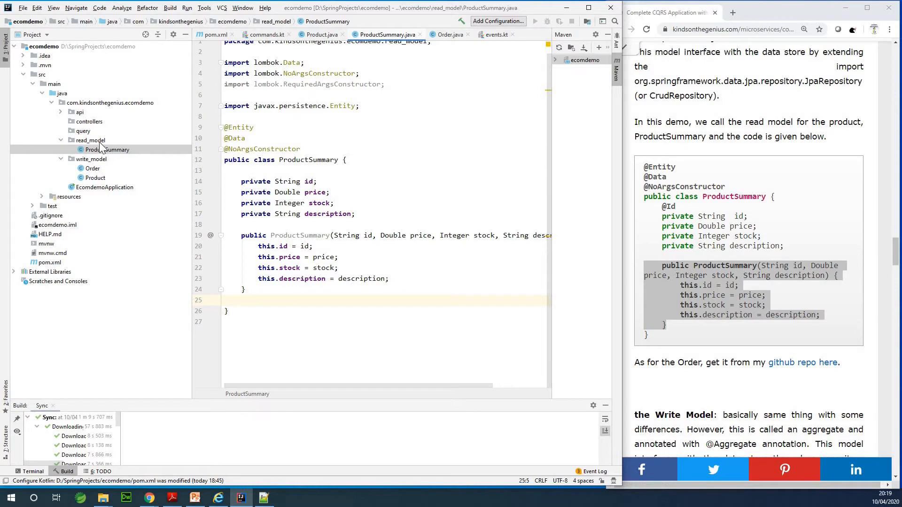
- Create a new Java class named OrderSummary in the read_model package
{"action": "right_click", "coordinate": [90, 140]}
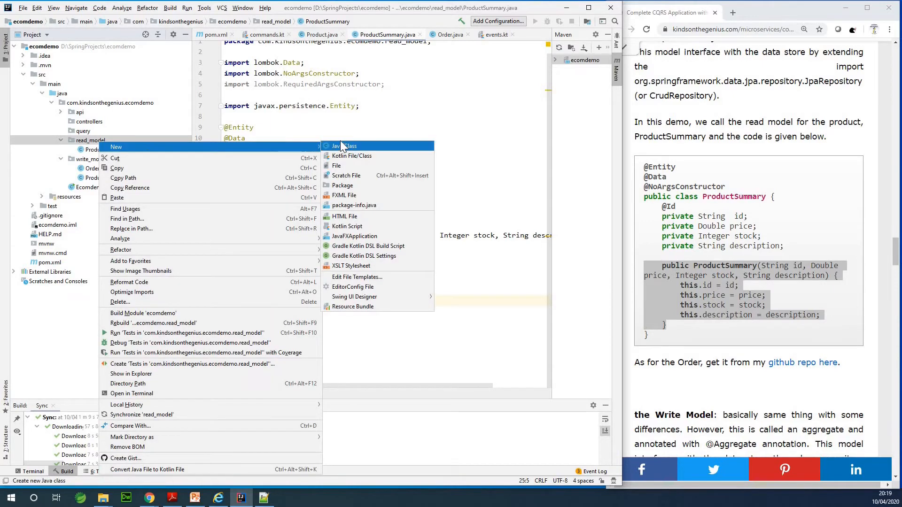
{"action": "left_click", "coordinate": [339, 145]}
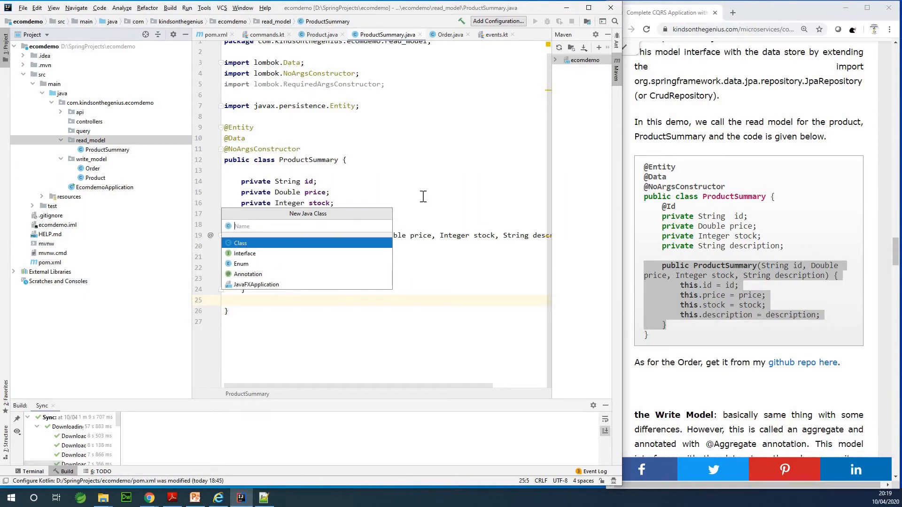
{"action": "type", "text": "Order"}
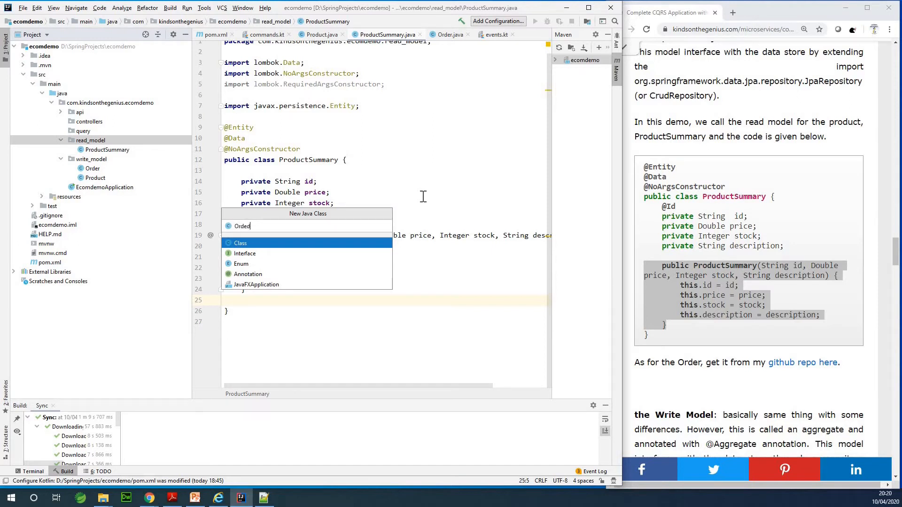
{"action": "type", "text": "s"}
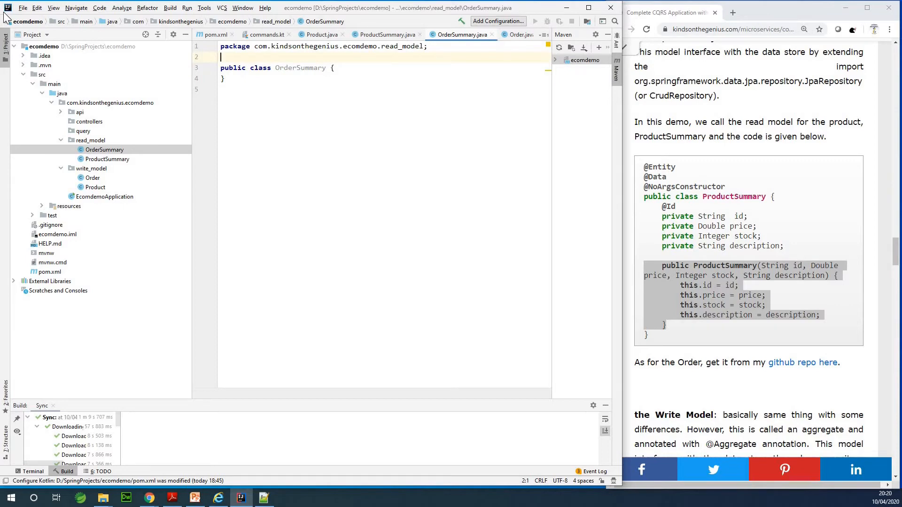
{"action": "type", "text": "@Entity"}
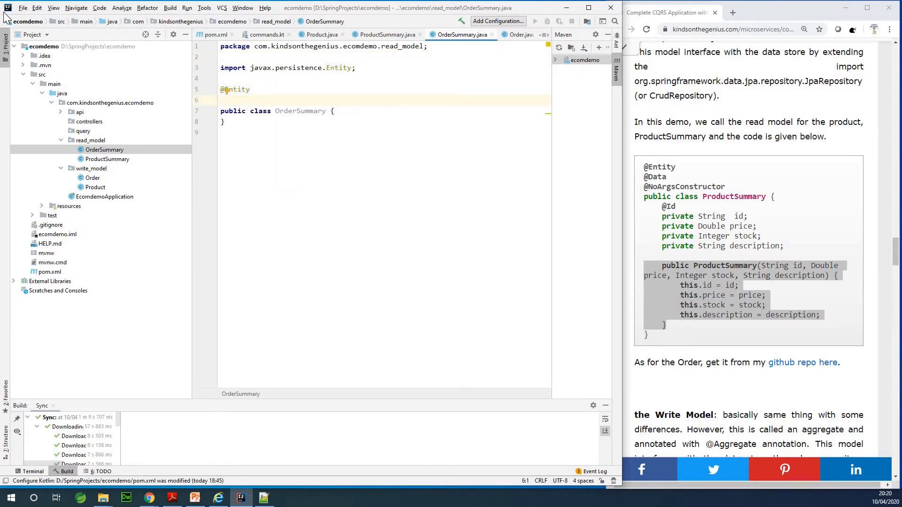
{"action": "type", "text": "@"}
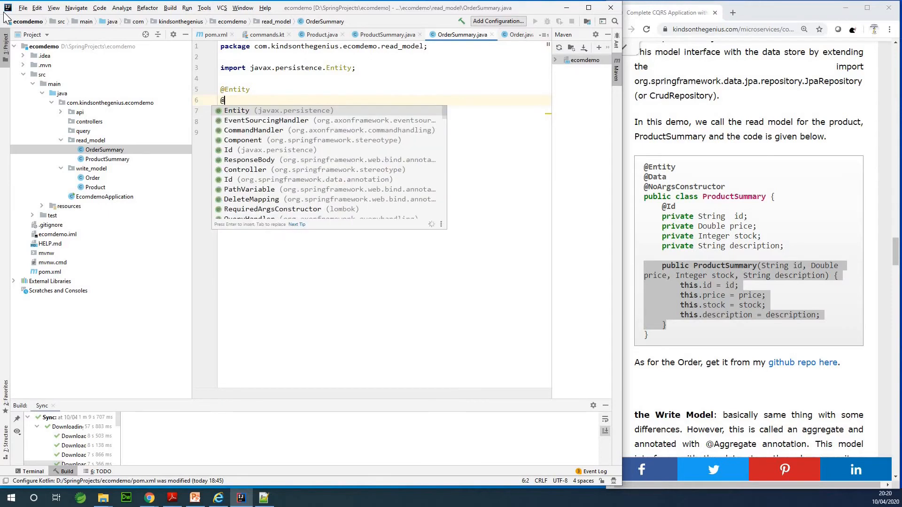
{"action": "type", "text": "DateTim"}
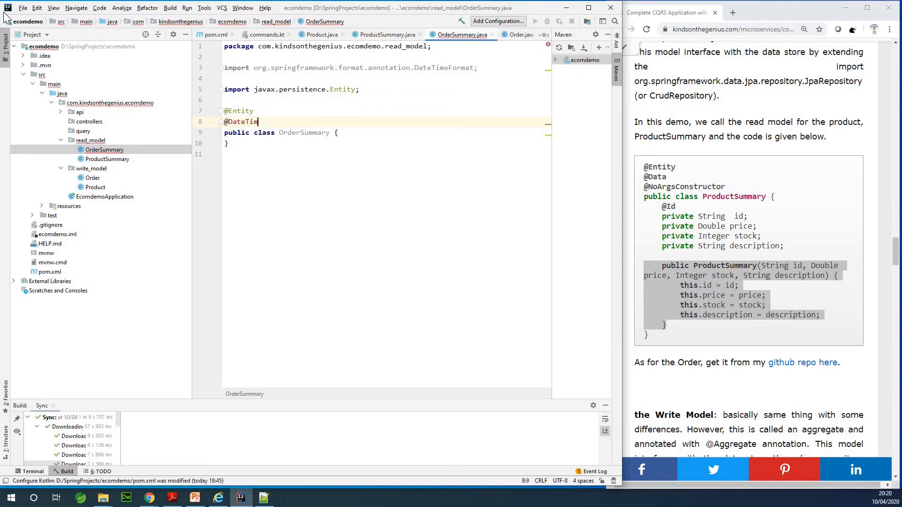
{"action": "type", "text": "@Data"}
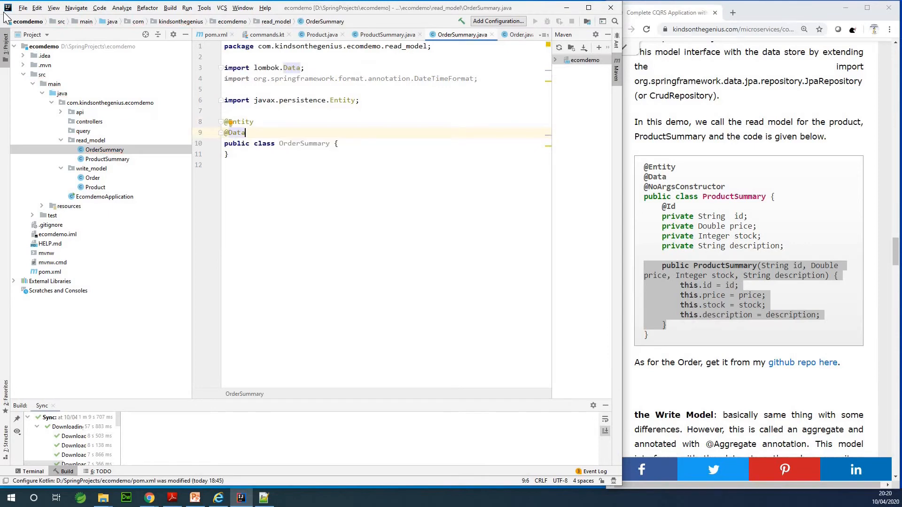
{"action": "type", "text": "@"}
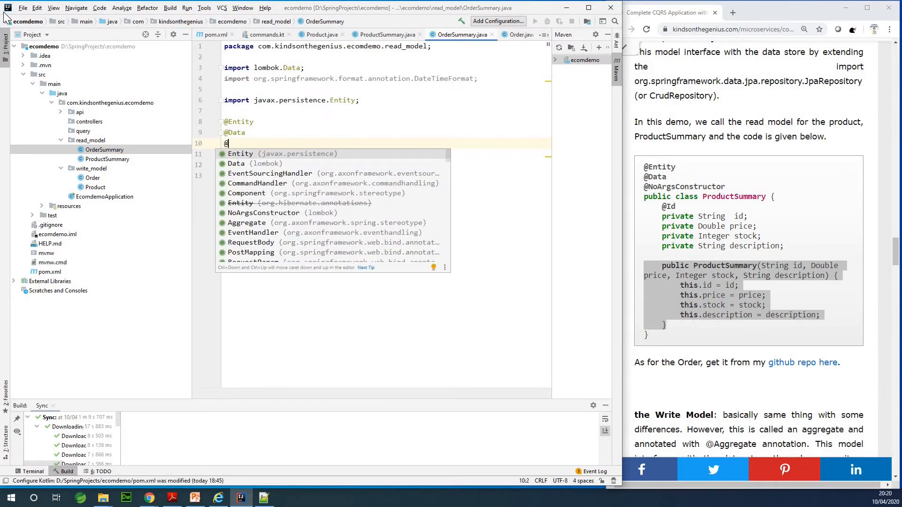
{"action": "type", "text": "NoArgsConstructor"}
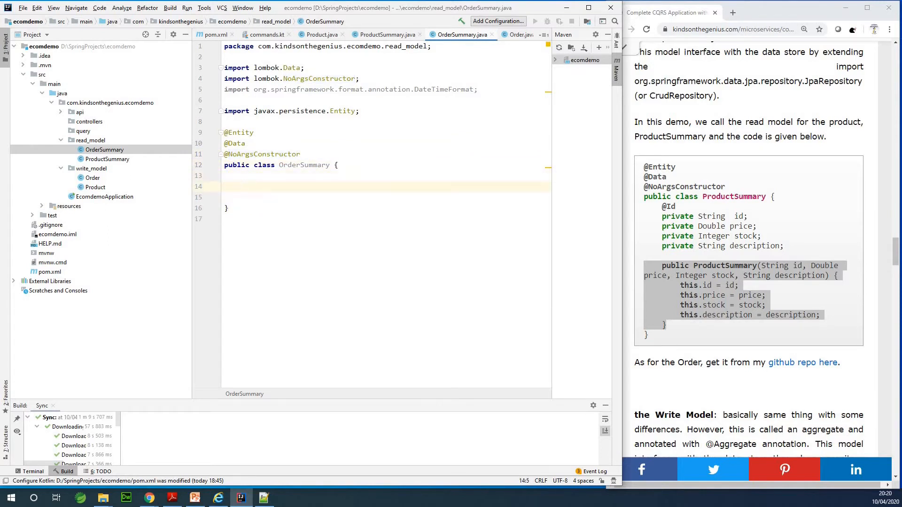
{"action": "left_click", "coordinate": [386, 34]}
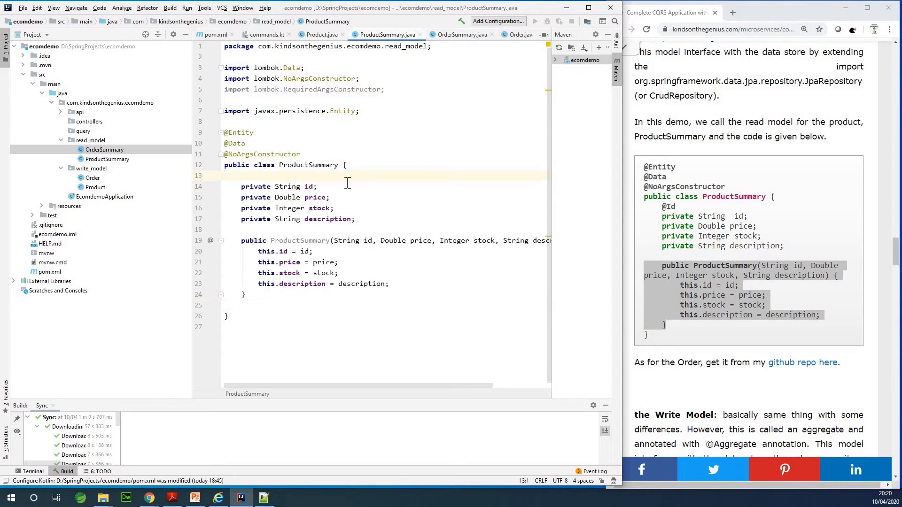
{"action": "type", "text": "@Id"}
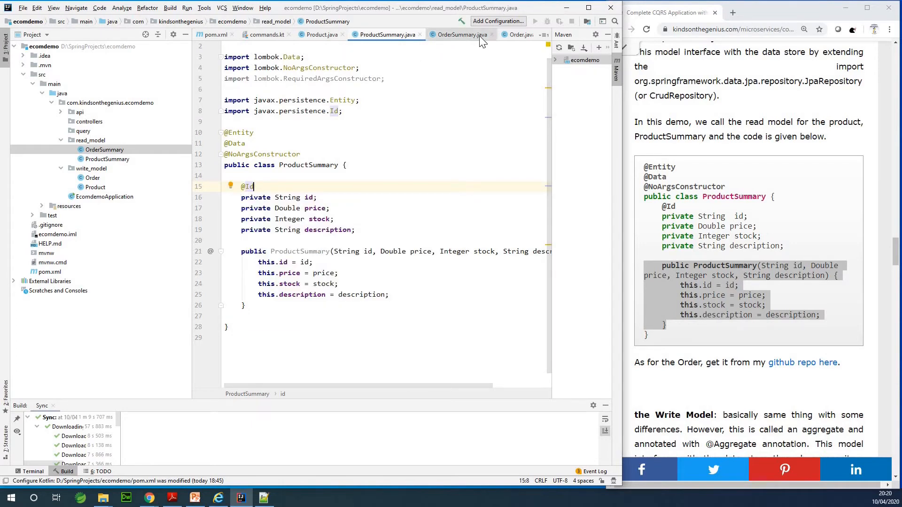
{"action": "mouse_move", "coordinate": [464, 39]}
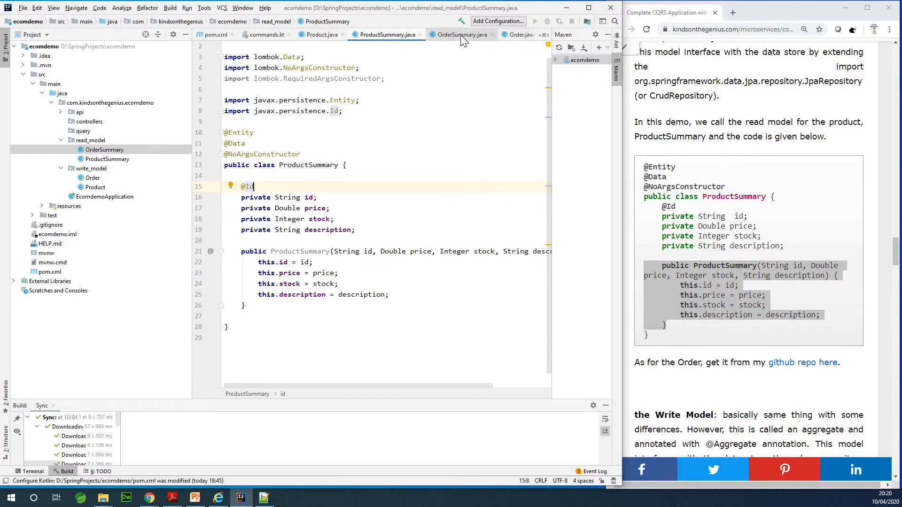
{"action": "left_click", "coordinate": [460, 34]}
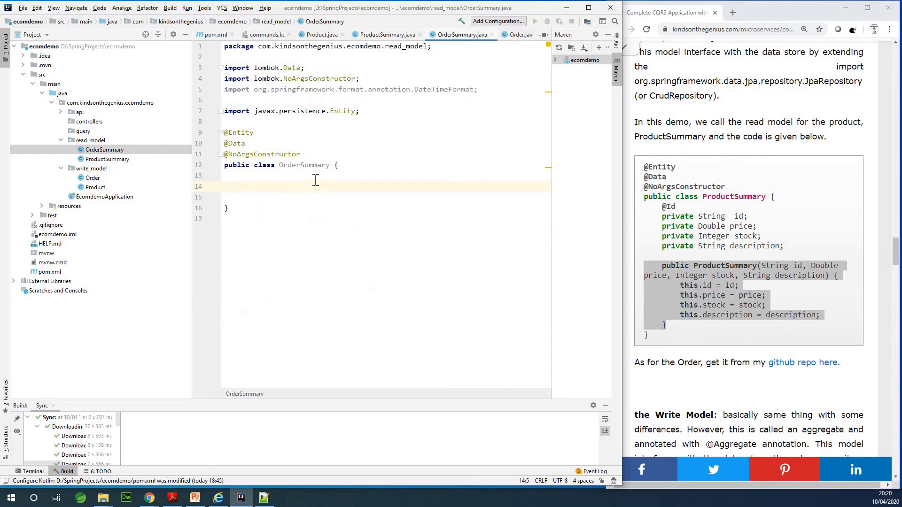
{"action": "type", "text": "@Id"}
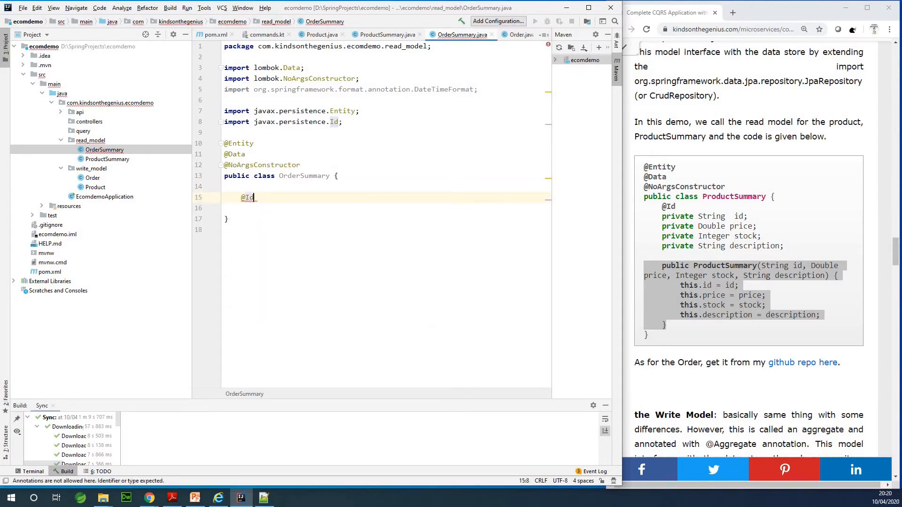
{"action": "key", "text": "Enter"}
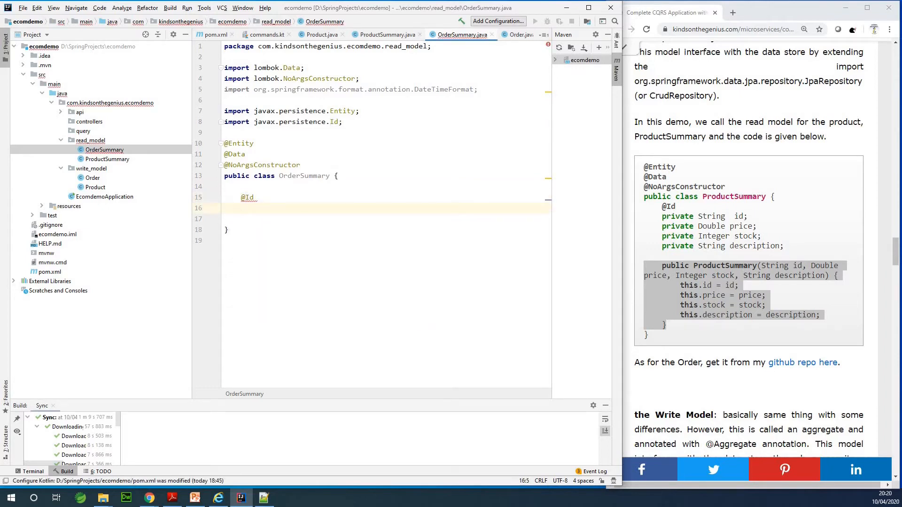
{"action": "type", "text": "private UUID"}
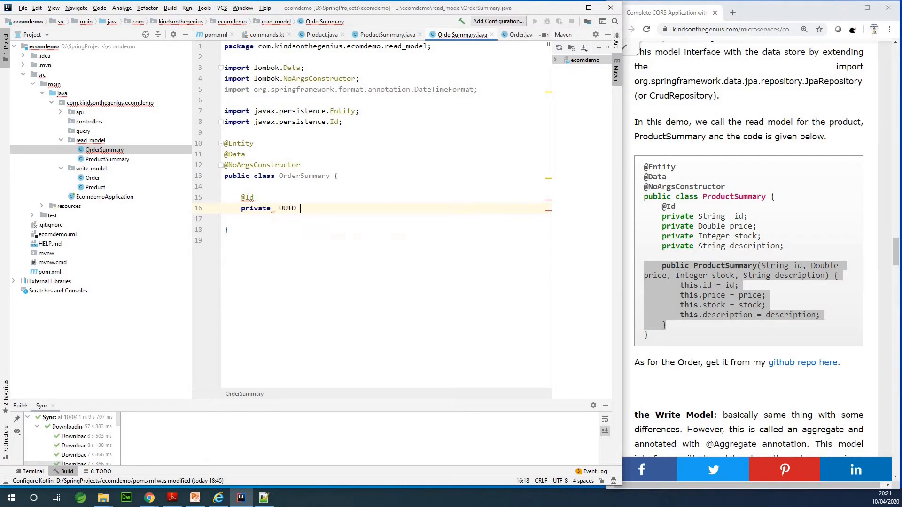
{"action": "type", "text": "id;"}
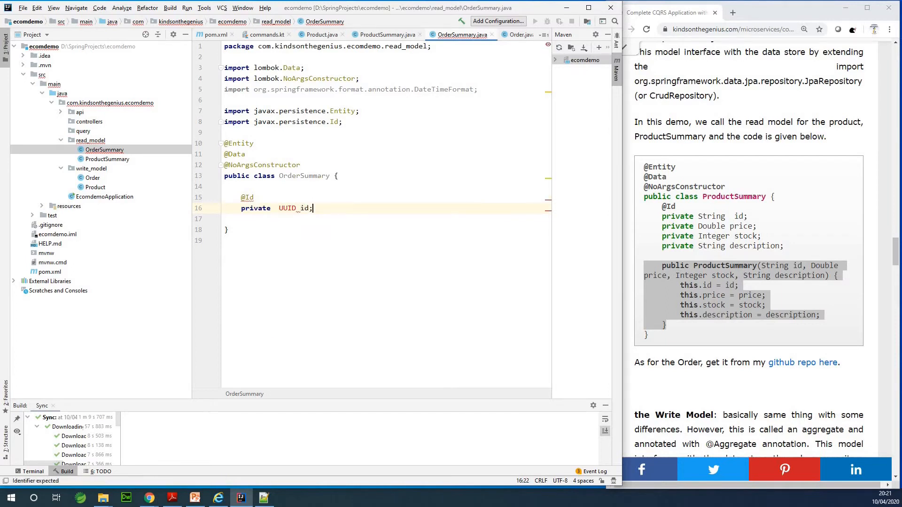
- Declare private Double price and private Integer number fields in OrderSummary
{"action": "type", "text": "prin"}
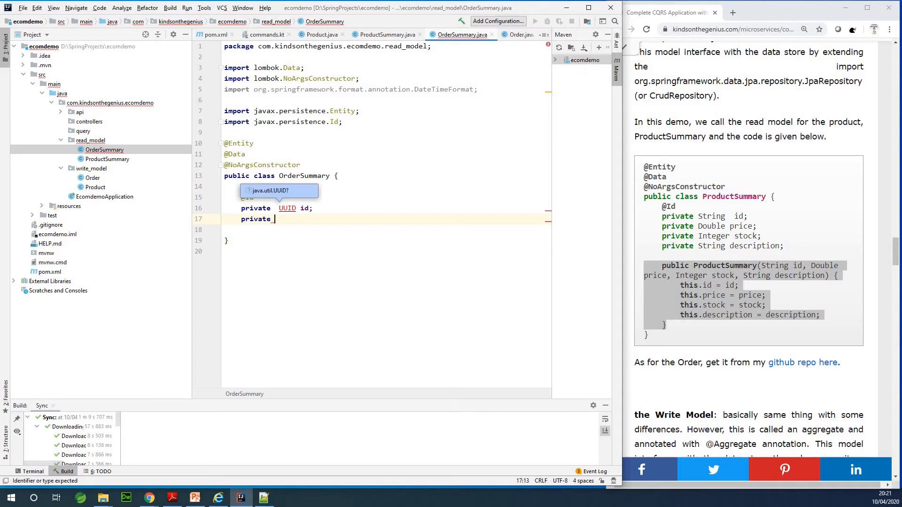
{"action": "type", "text": "Double price;"}
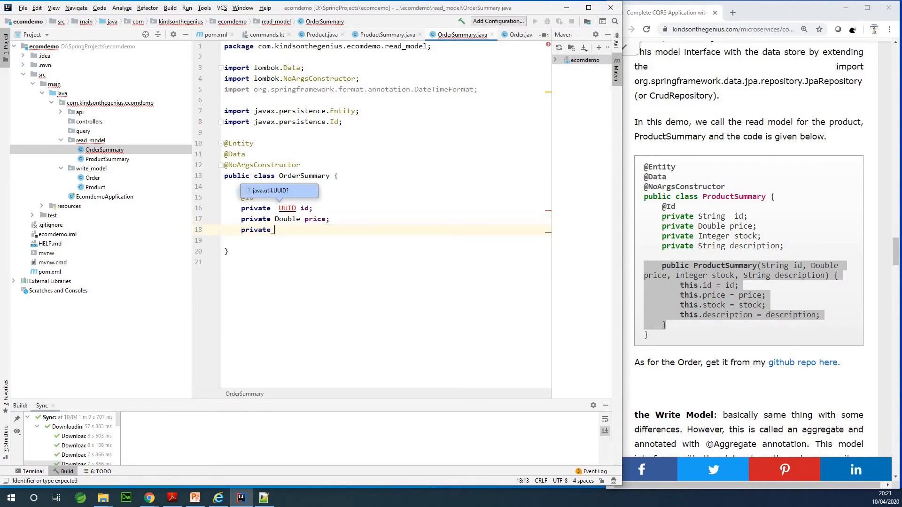
{"action": "type", "text": "Inter"}
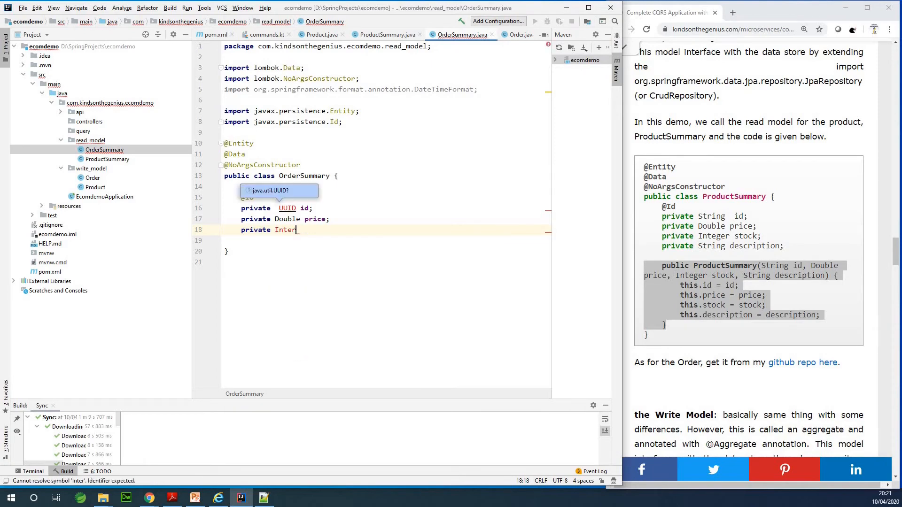
{"action": "type", "text": "ge"}
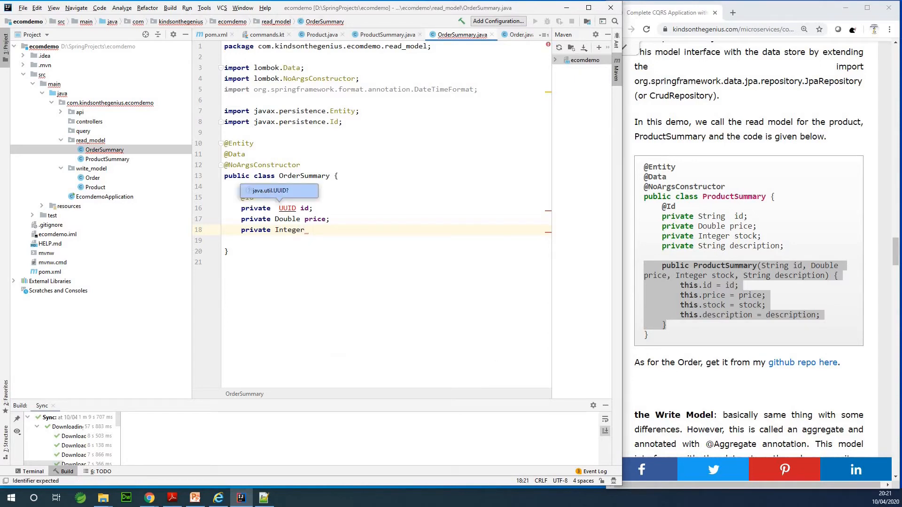
{"action": "type", "text": "number;"}
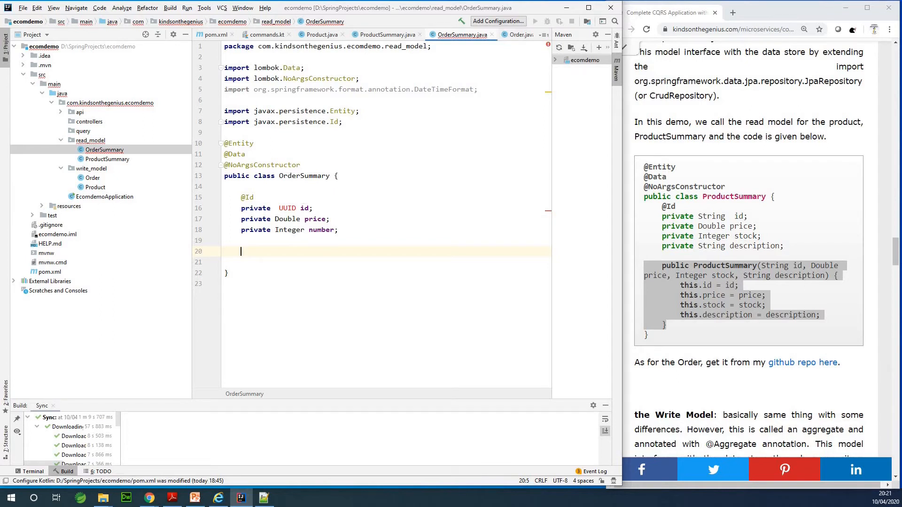
- Declare a private ProductSummary summary field in OrderSummary, checking ProductSummary briefly
{"action": "type", "text": "private"}
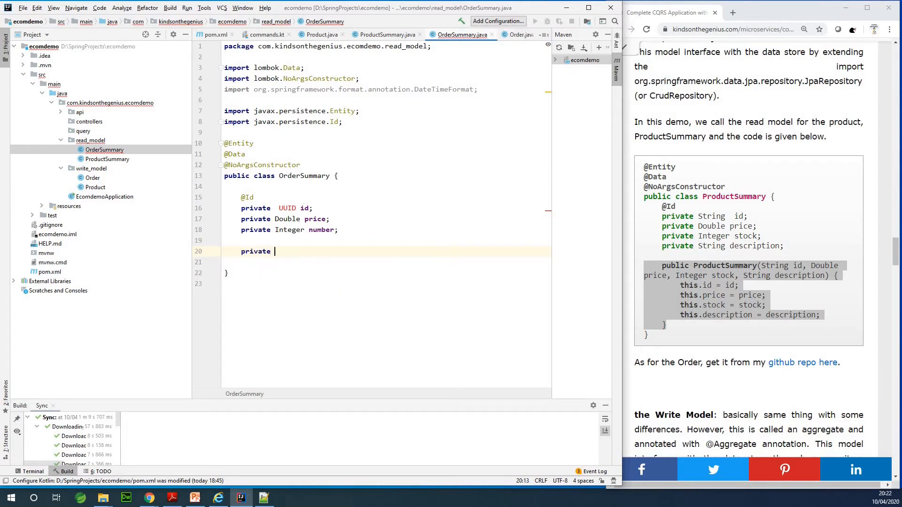
{"action": "type", "text": "ProductSummary pr"}
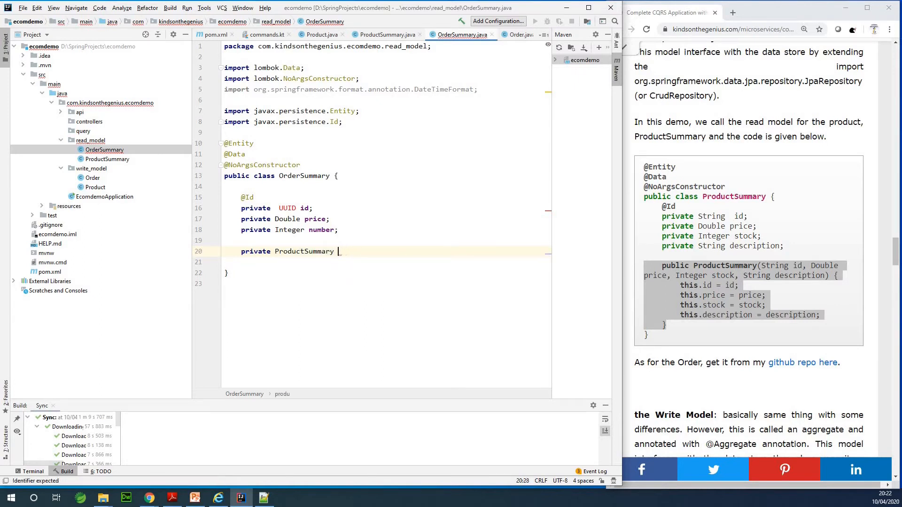
{"action": "type", "text": "summary;"}
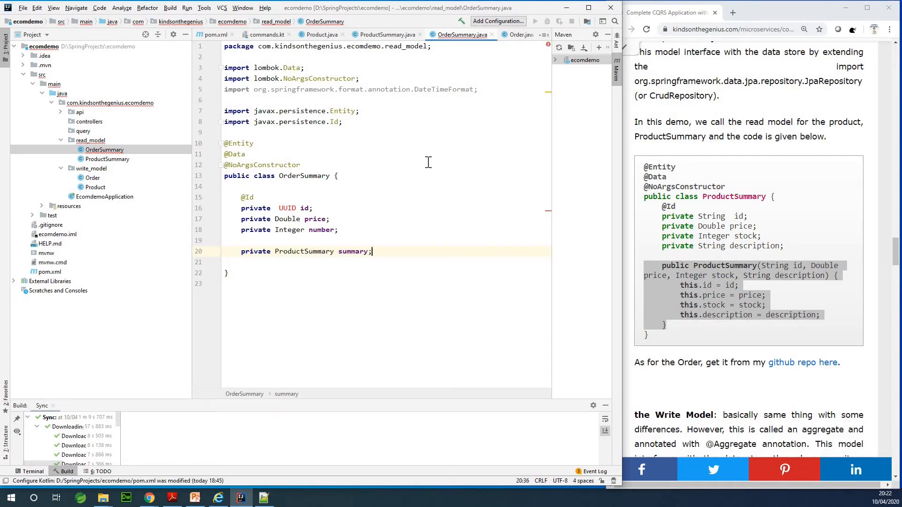
{"action": "left_click", "coordinate": [383, 34]}
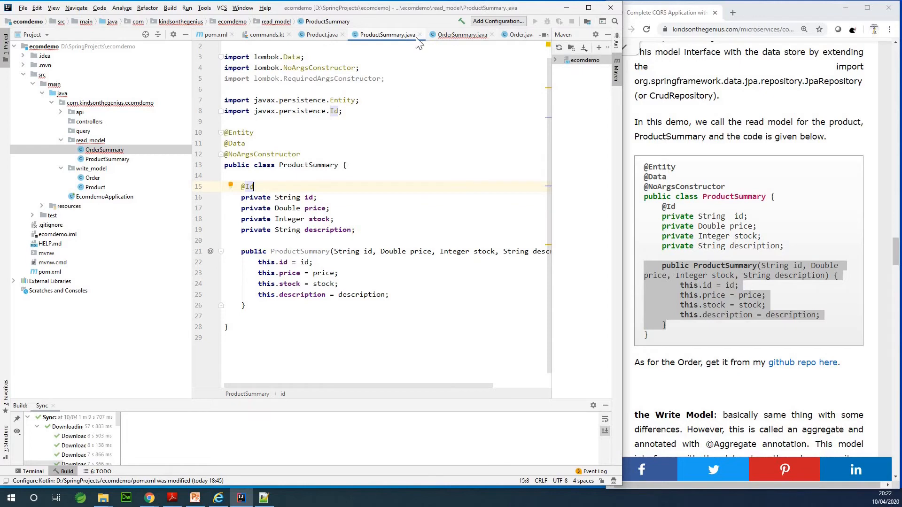
{"action": "left_click", "coordinate": [460, 34]}
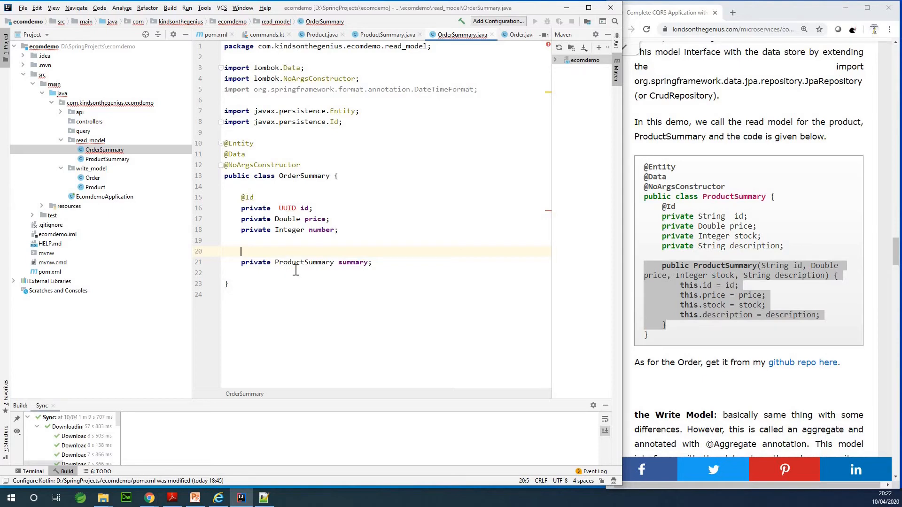
{"action": "type", "text": "@"}
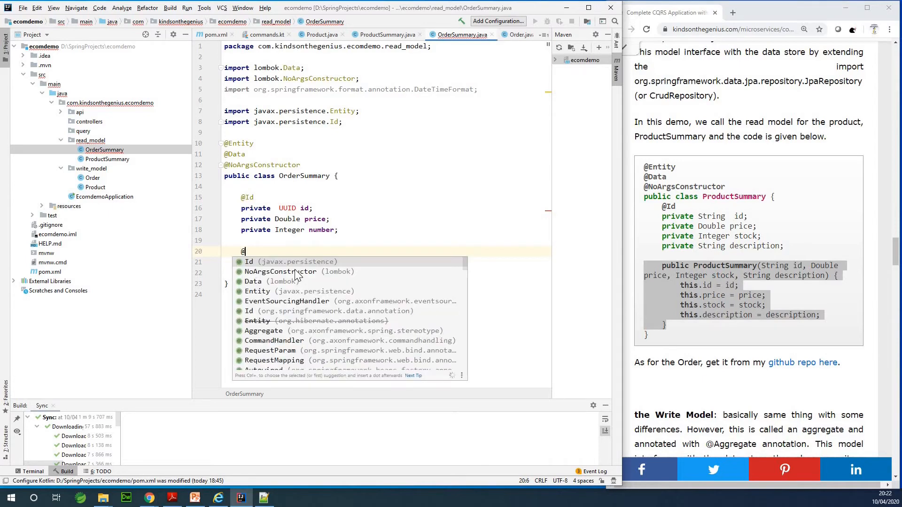
{"action": "type", "text": "Oe"}
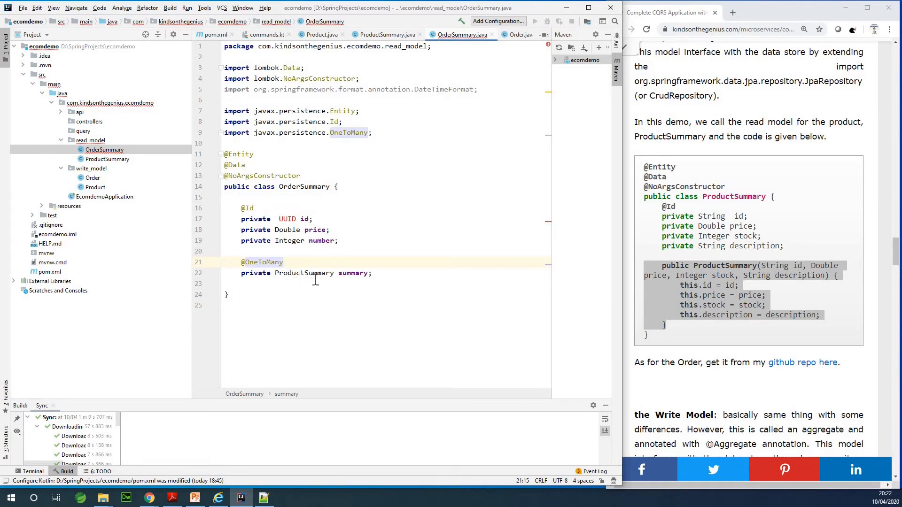
{"action": "double_click", "coordinate": [264, 262]}
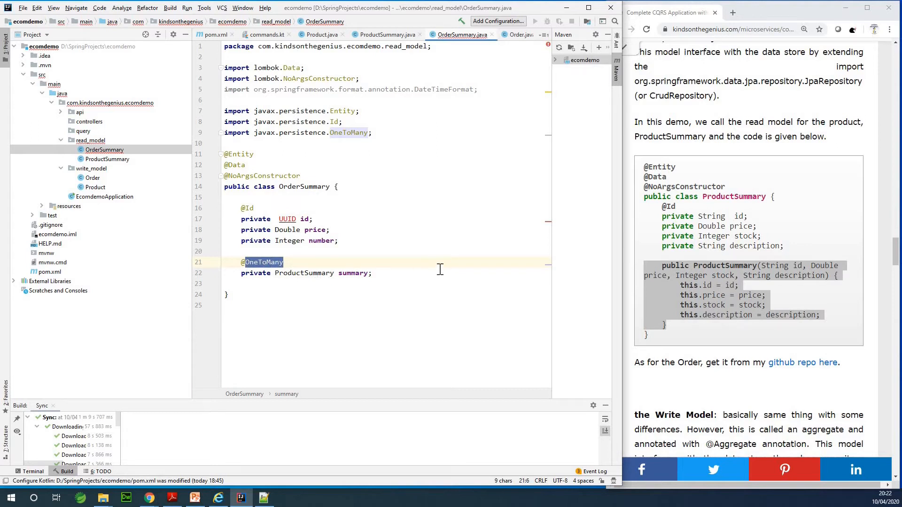
{"action": "mouse_move", "coordinate": [455, 268]}
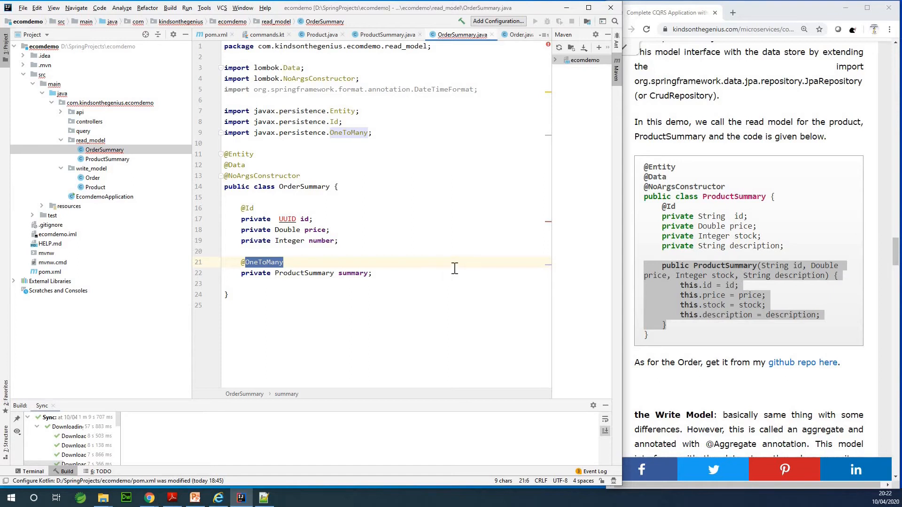
{"action": "mouse_move", "coordinate": [456, 264]}
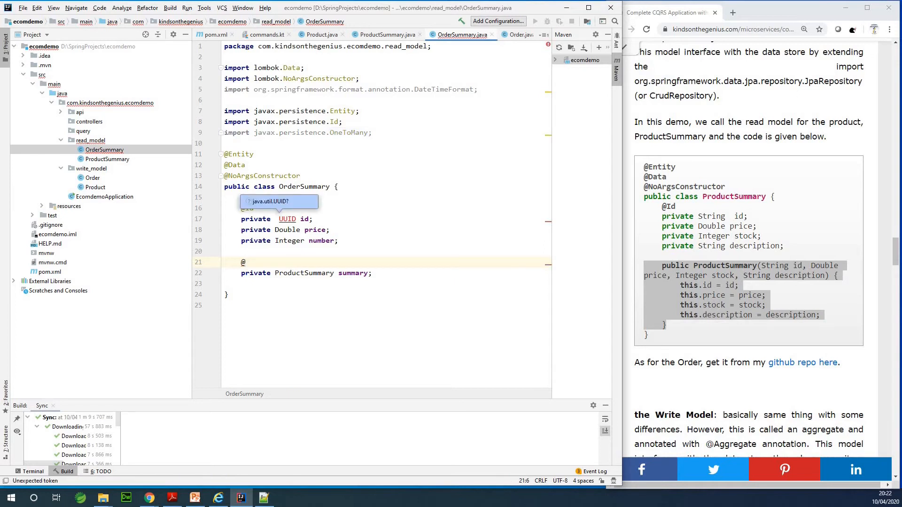
{"action": "type", "text": "ManyToOne"}
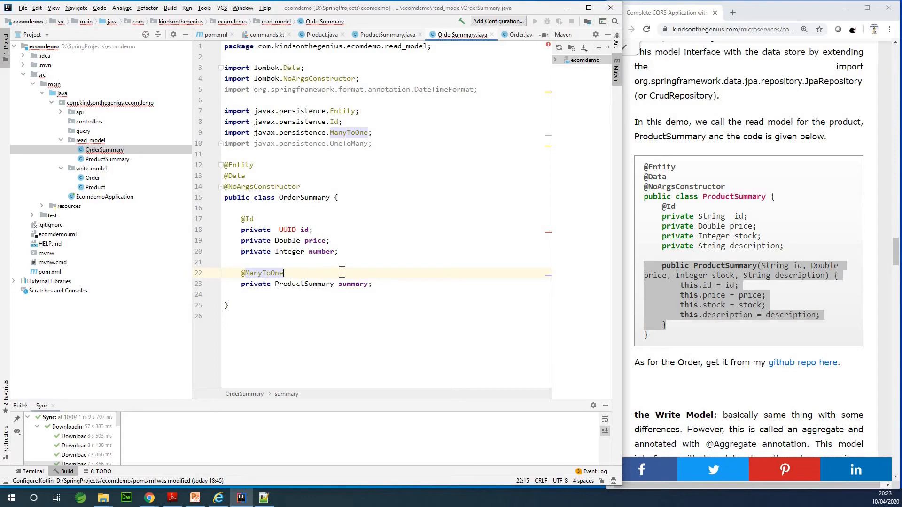
{"action": "mouse_move", "coordinate": [316, 314]}
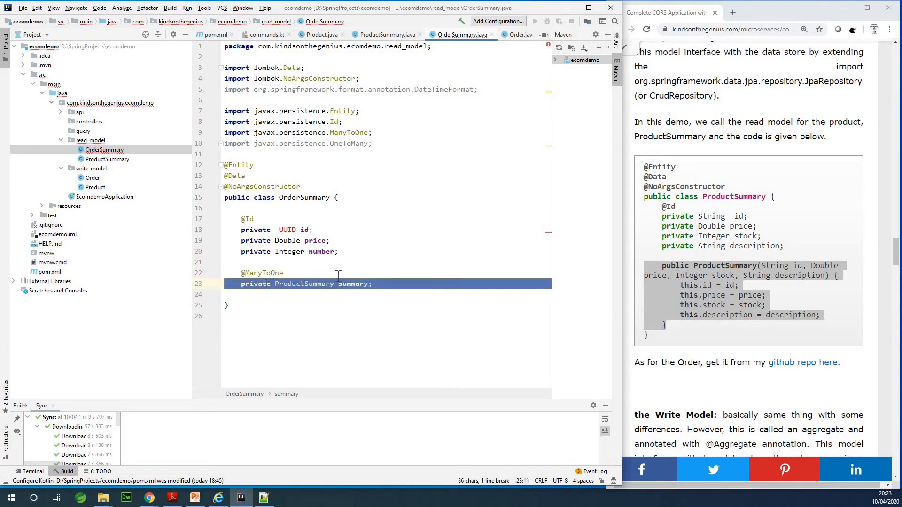
{"action": "mouse_move", "coordinate": [440, 378]}
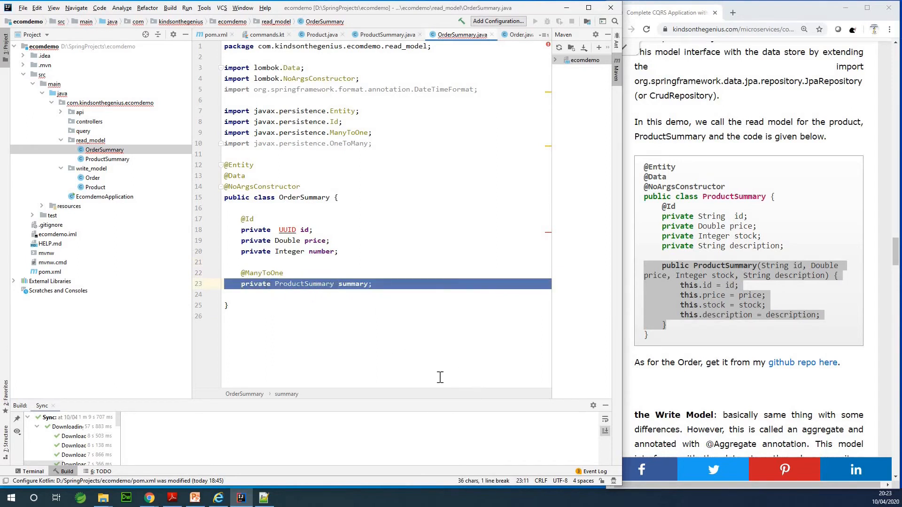
{"action": "mouse_move", "coordinate": [375, 427]}
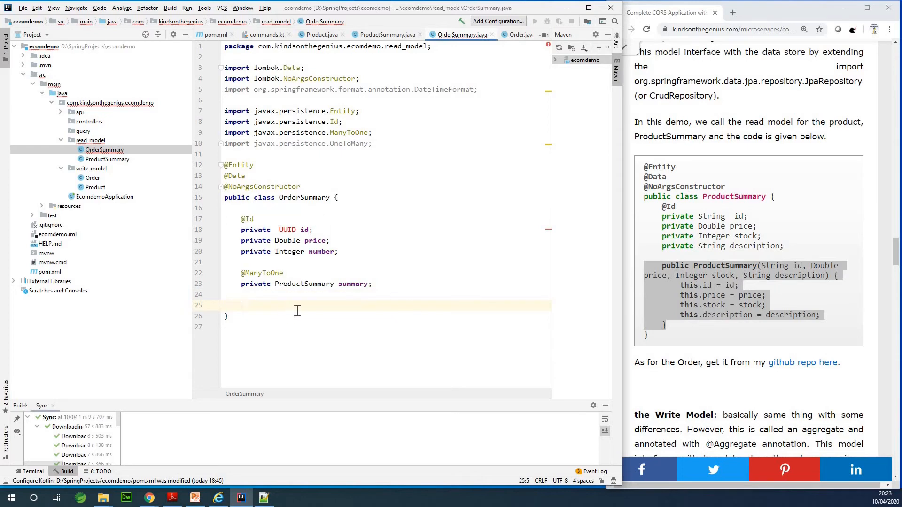
{"action": "mouse_move", "coordinate": [318, 251]}
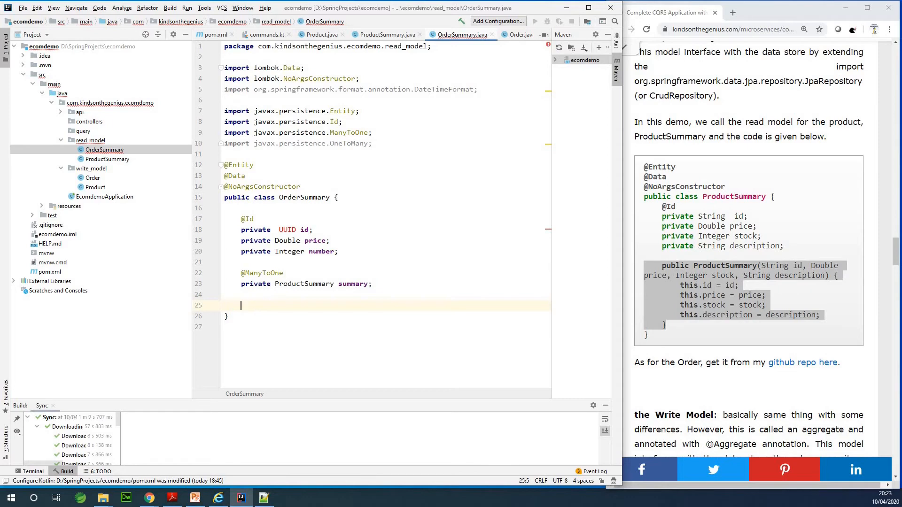
- Declare a private String productId field below summary, adjusting the id suffix casing
{"action": "type", "text": "private"}
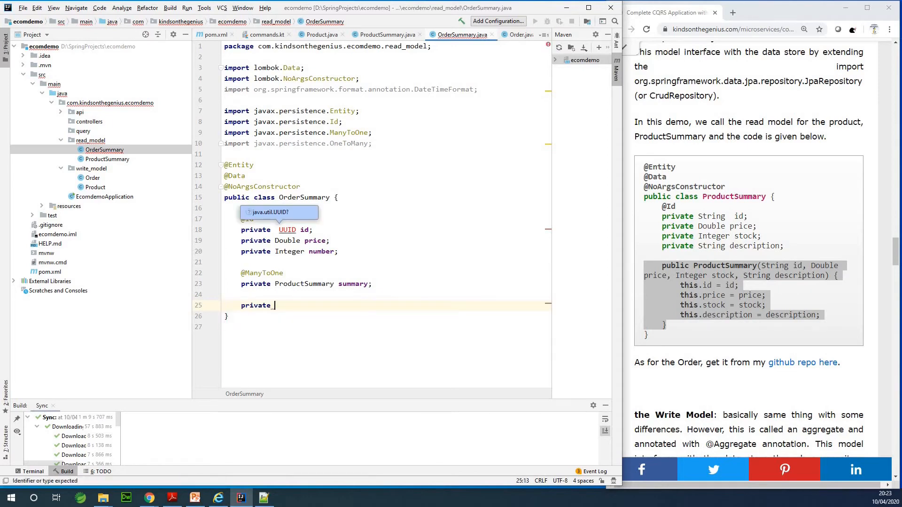
{"action": "type", "text": "String pr"}
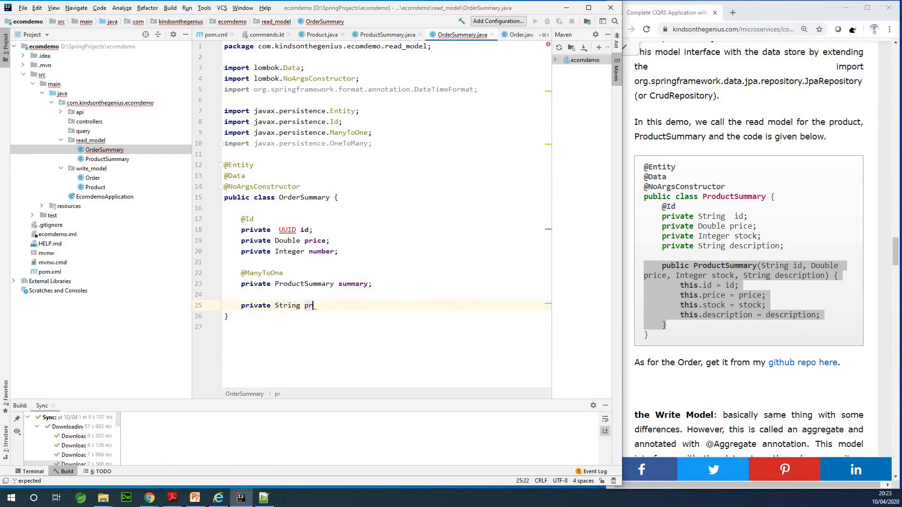
{"action": "type", "text": "oducti"}
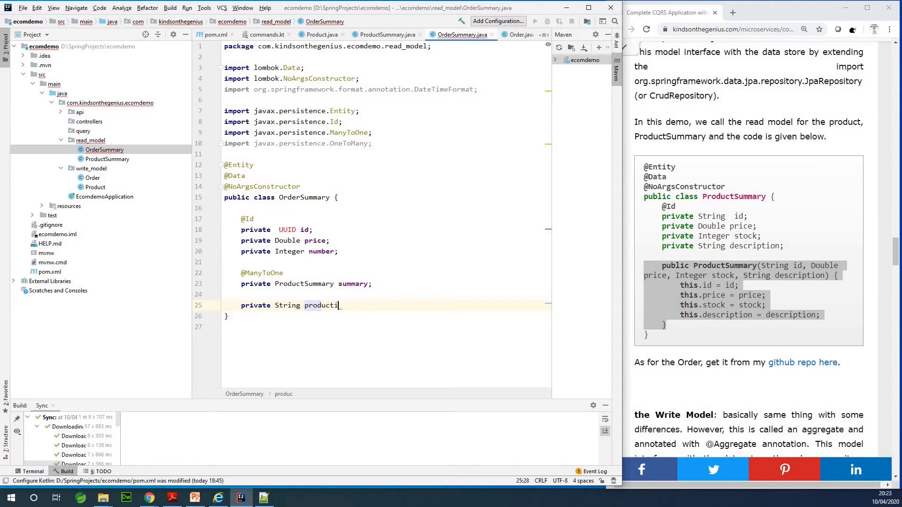
{"action": "type", "text": "d;"}
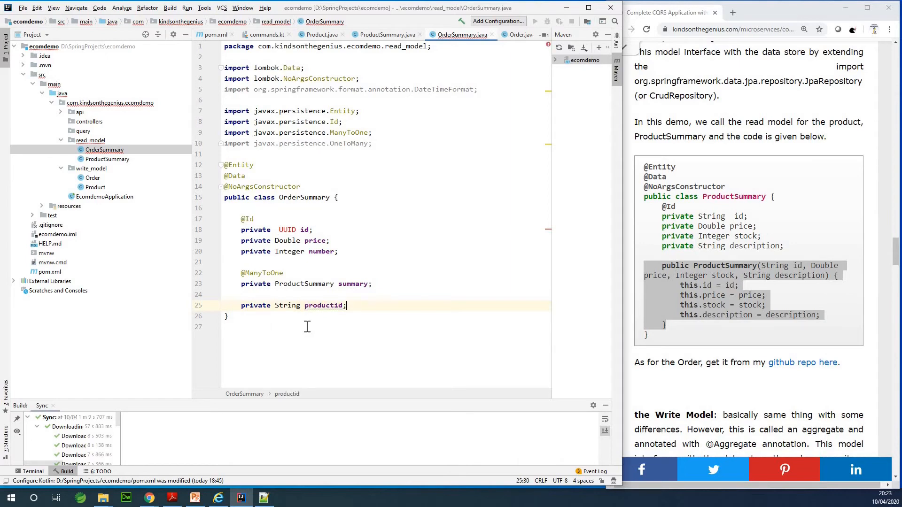
{"action": "double_click", "coordinate": [323, 306]}
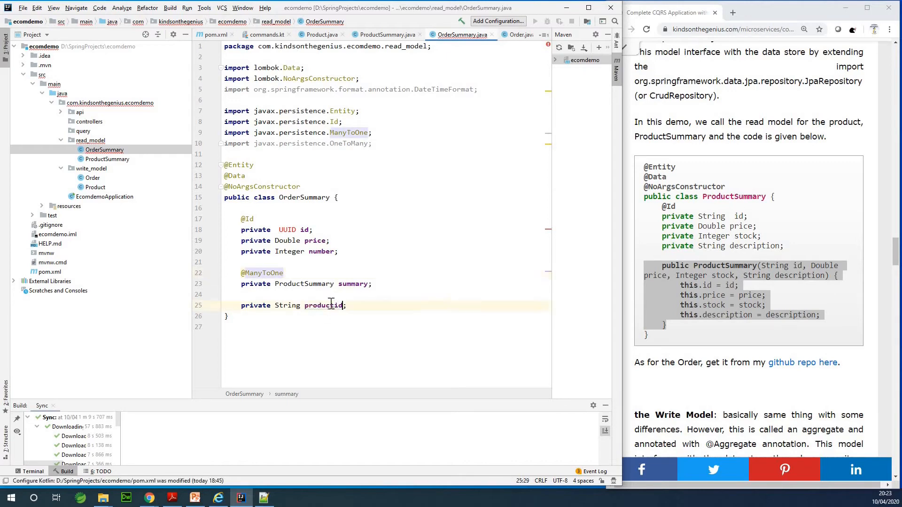
{"action": "double_click", "coordinate": [322, 305]}
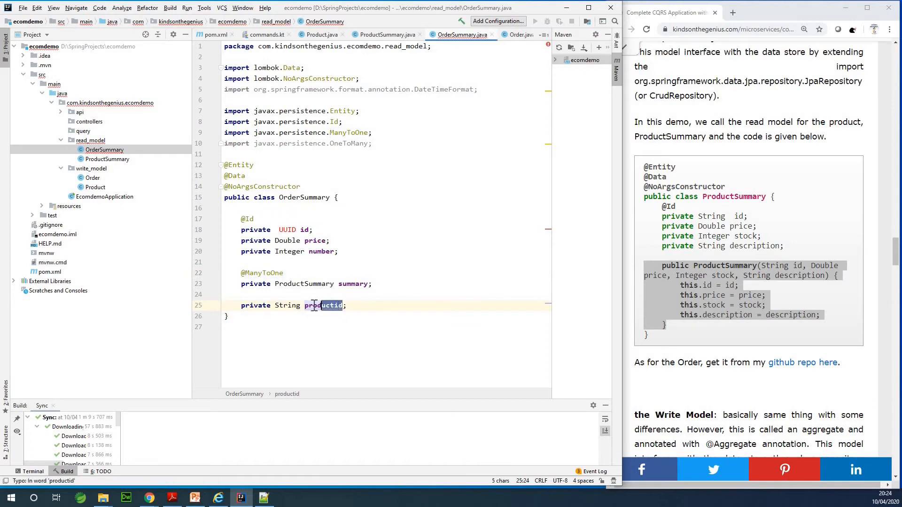
{"action": "double_click", "coordinate": [322, 305]}
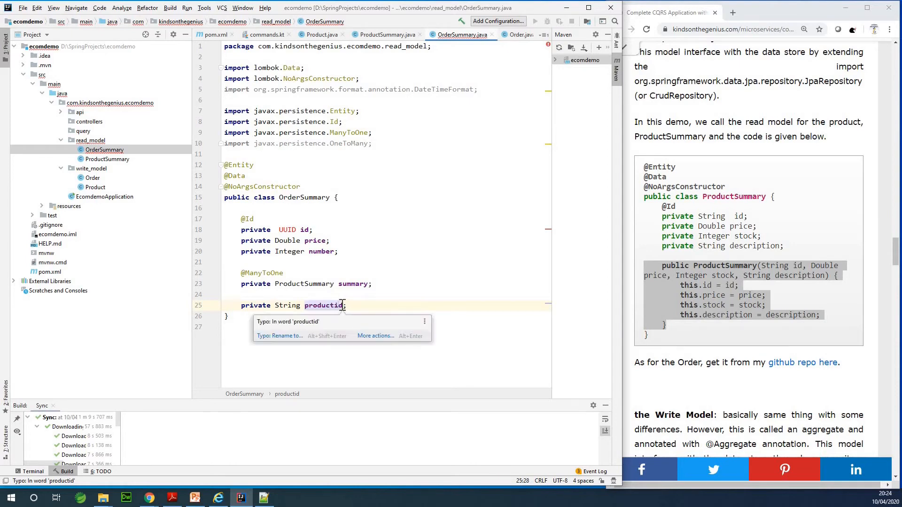
{"action": "key", "text": "BackSpace"}
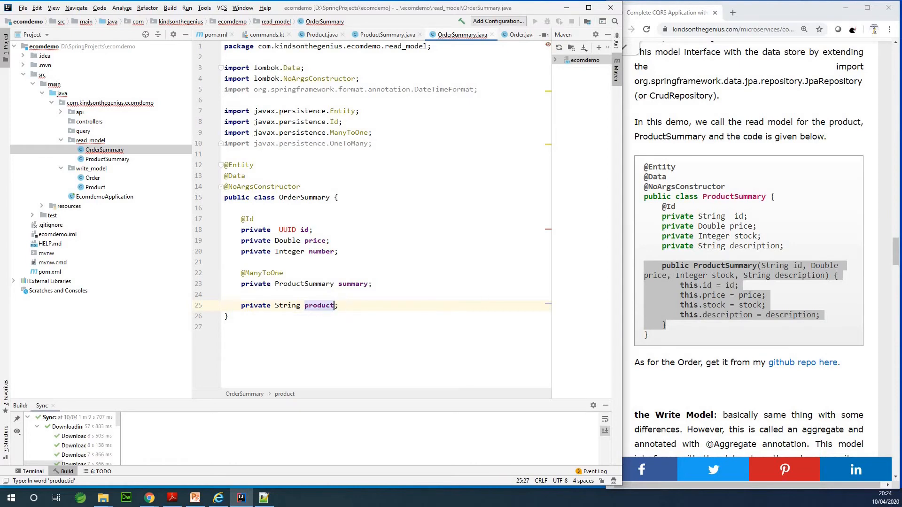
{"action": "type", "text": "Id"}
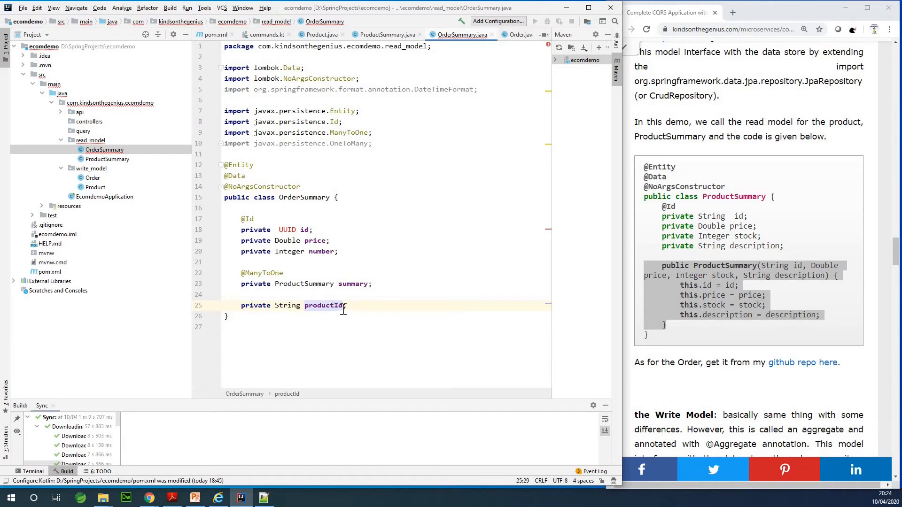
{"action": "mouse_move", "coordinate": [436, 295]}
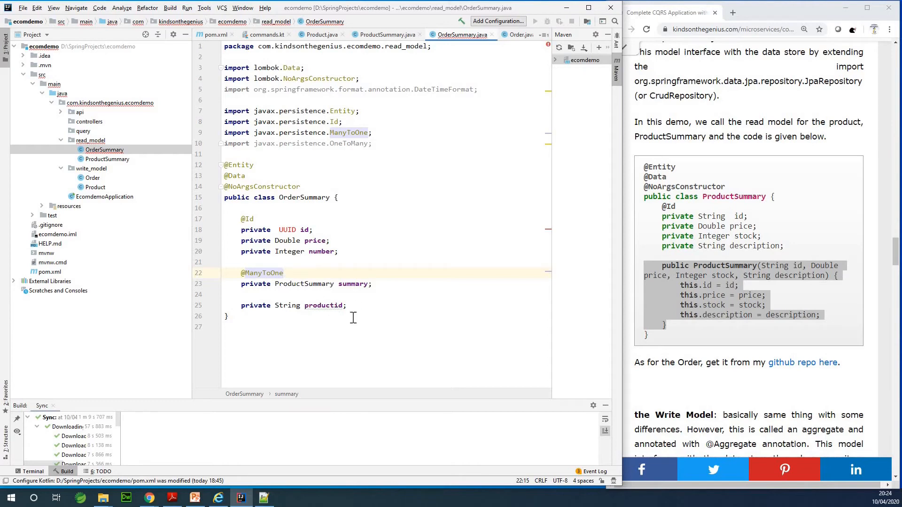
{"action": "double_click", "coordinate": [323, 306]}
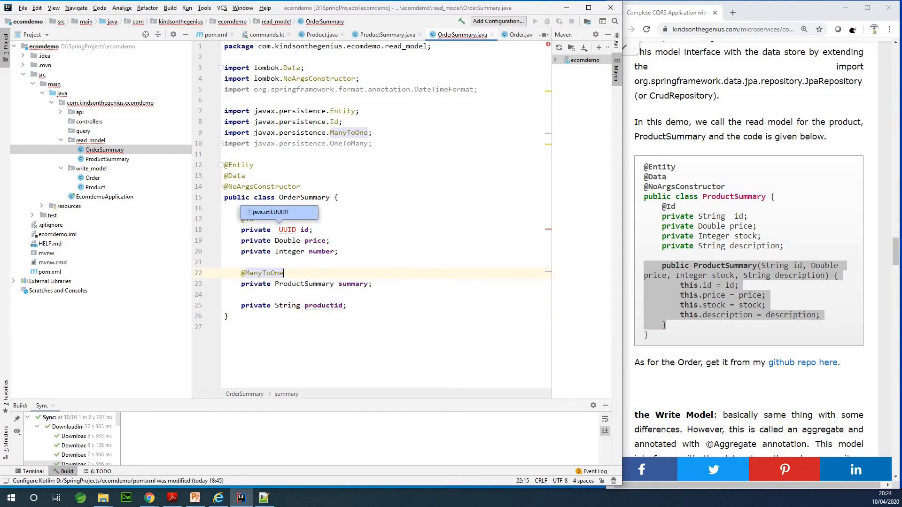
{"action": "type", "text": "@"}
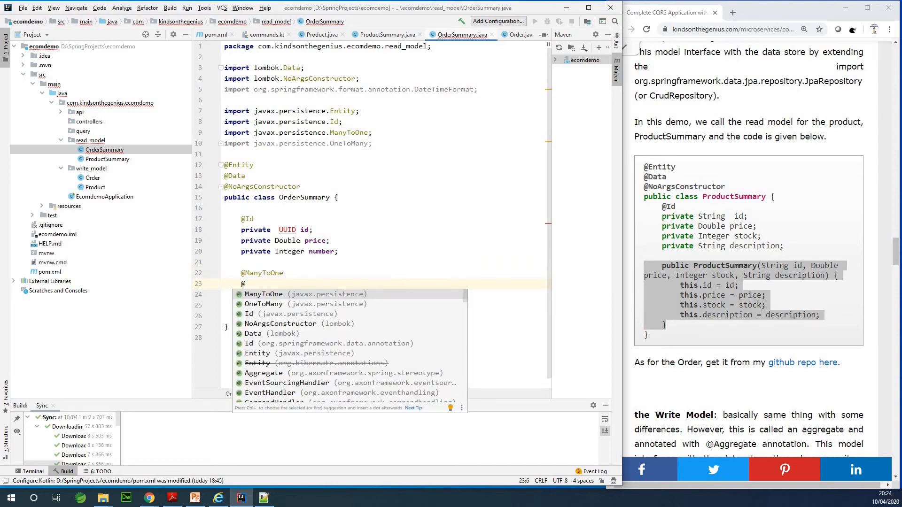
{"action": "type", "text": "JoinColumn"}
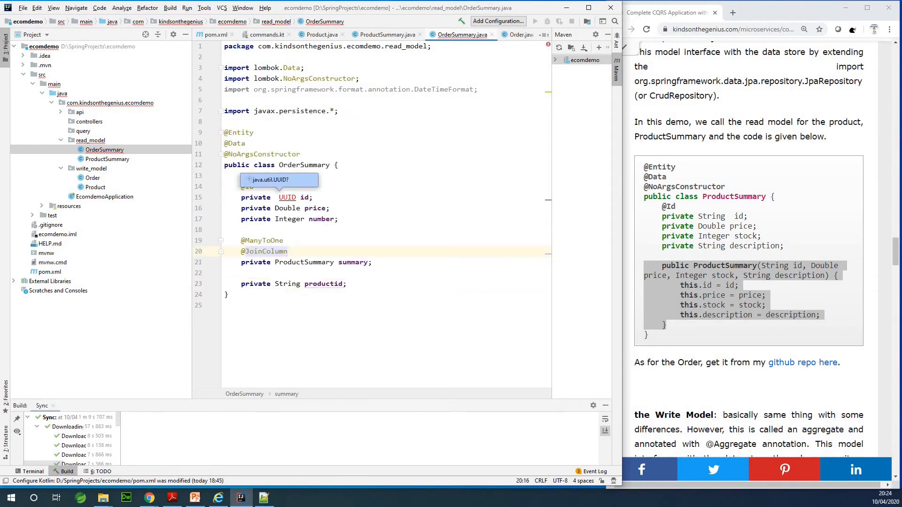
{"action": "type", "text": "(name"}
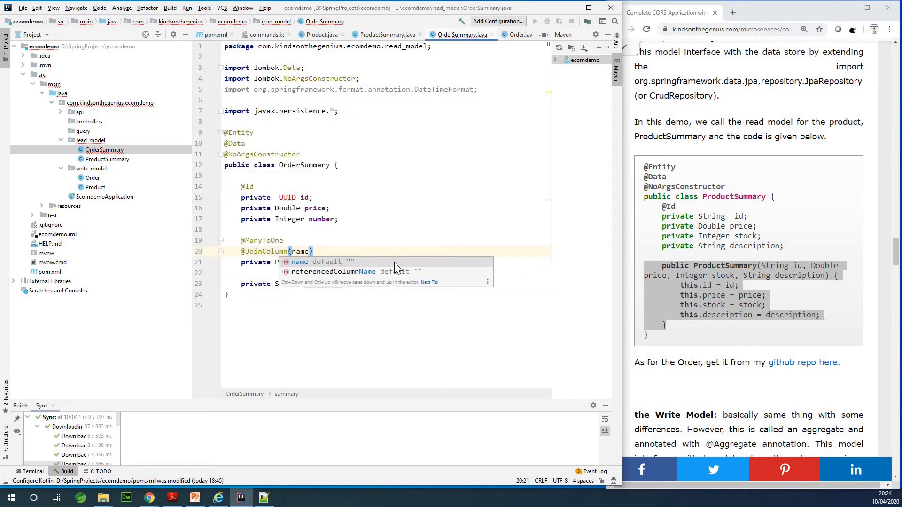
{"action": "type", "text": "= \"produc"}
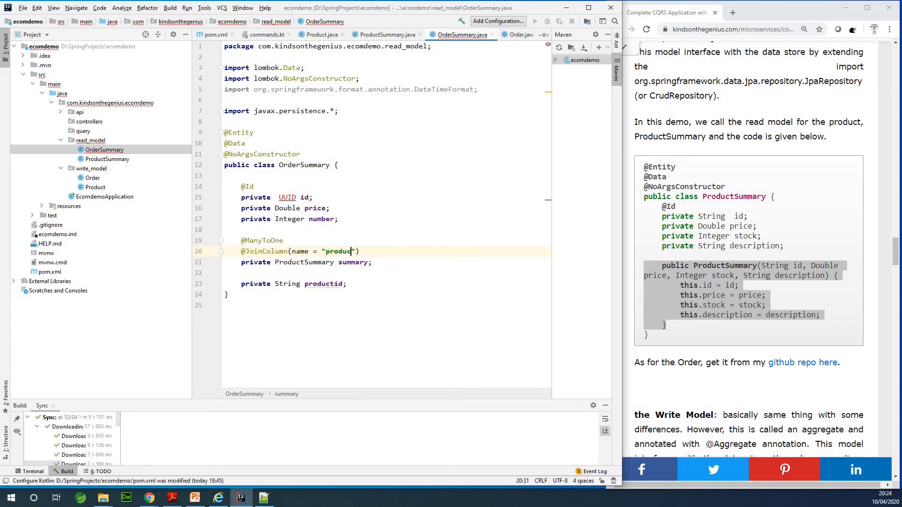
{"action": "type", "text": "tid"}
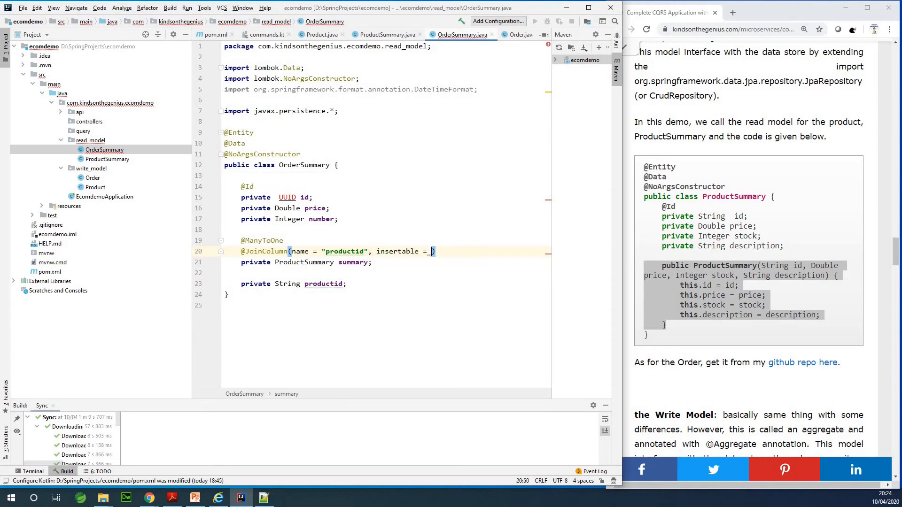
{"action": "type", "text": "false, u"}
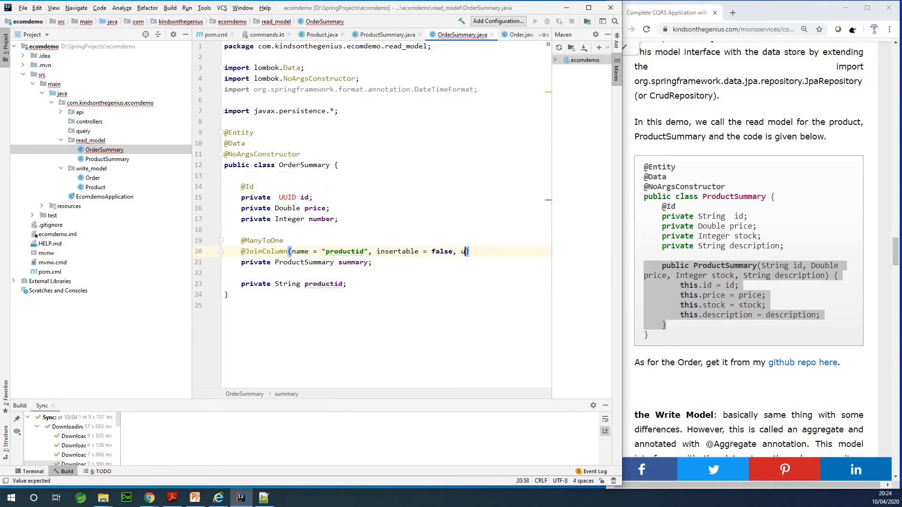
{"action": "type", "text": "pdatable = false"}
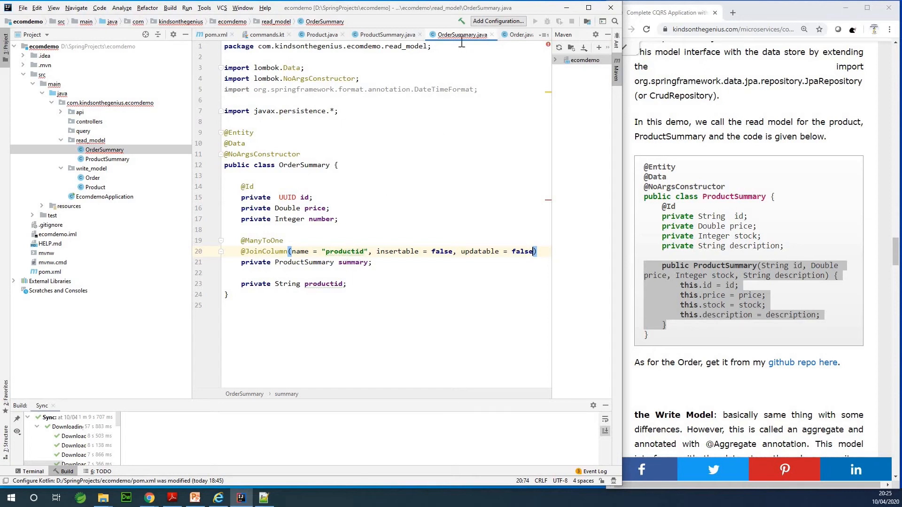
{"action": "mouse_move", "coordinate": [107, 156]}
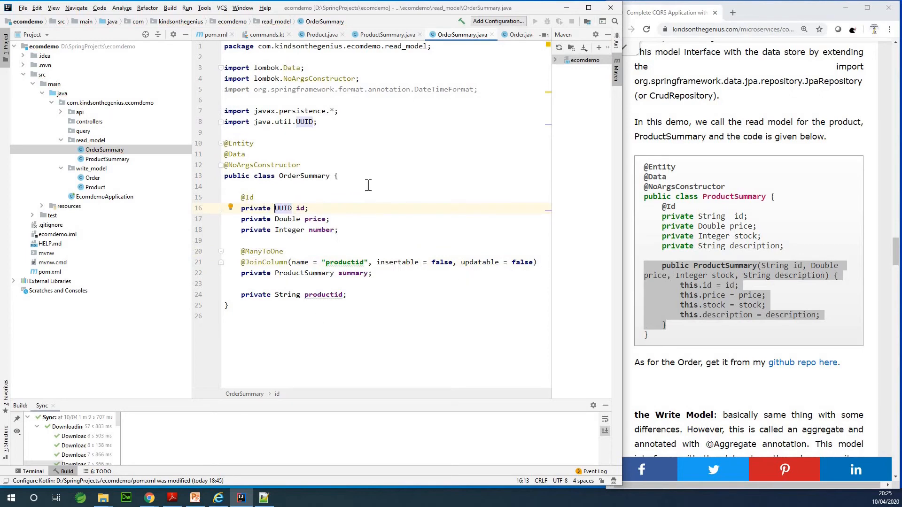
{"action": "mouse_move", "coordinate": [313, 164]}
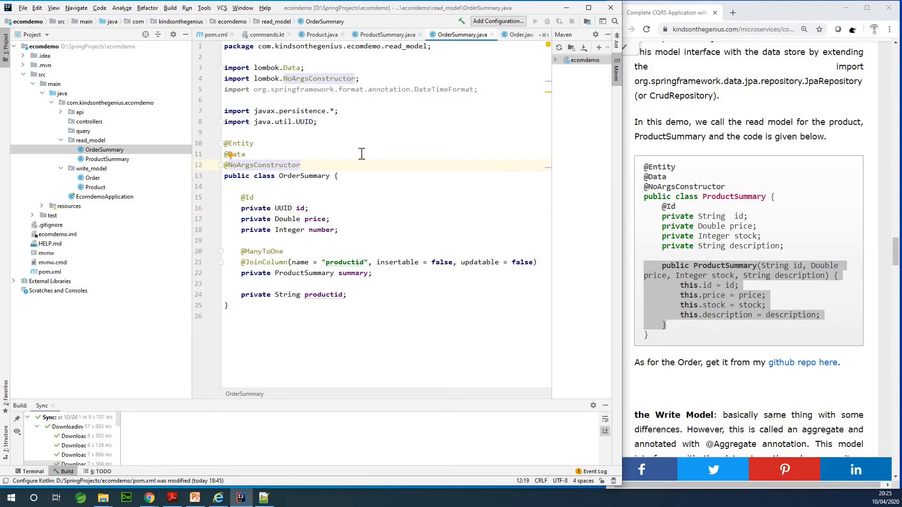
{"action": "type", "text": "@"}
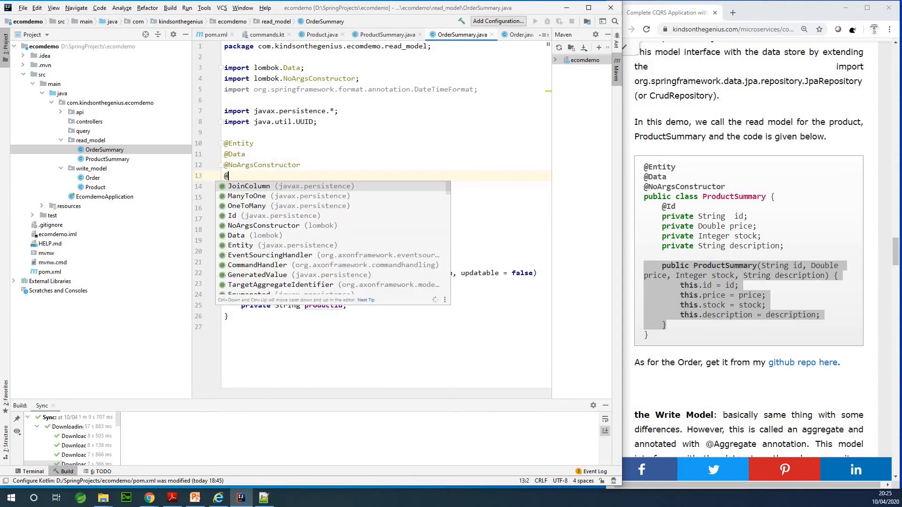
{"action": "type", "text": "Re"}
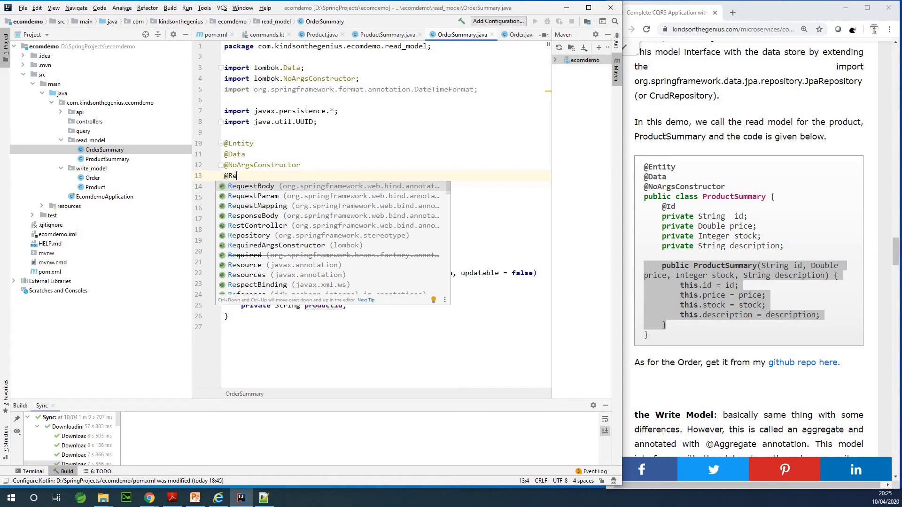
{"action": "type", "text": "qu"}
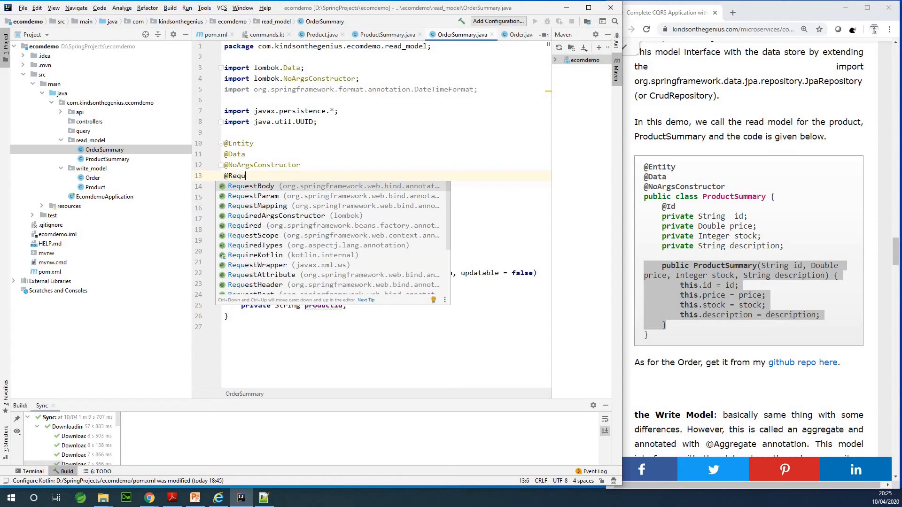
{"action": "type", "text": "i"}
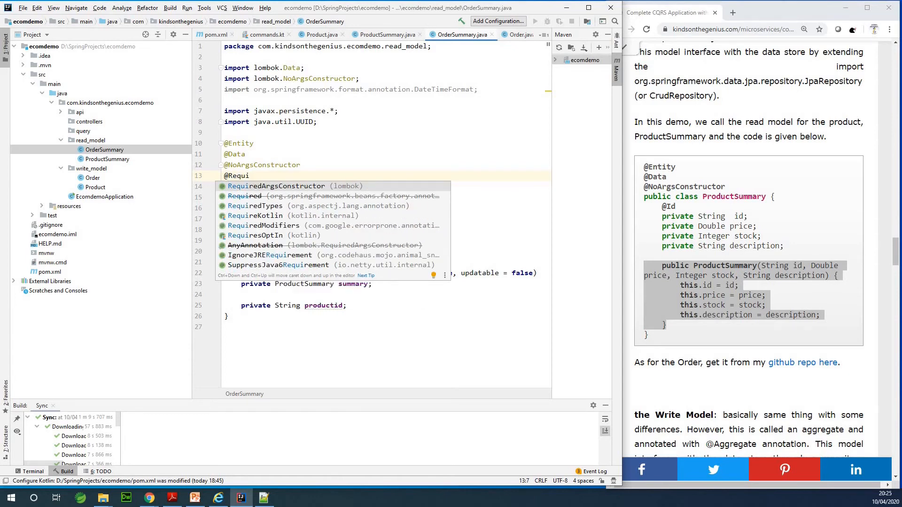
{"action": "left_click", "coordinate": [278, 186]}
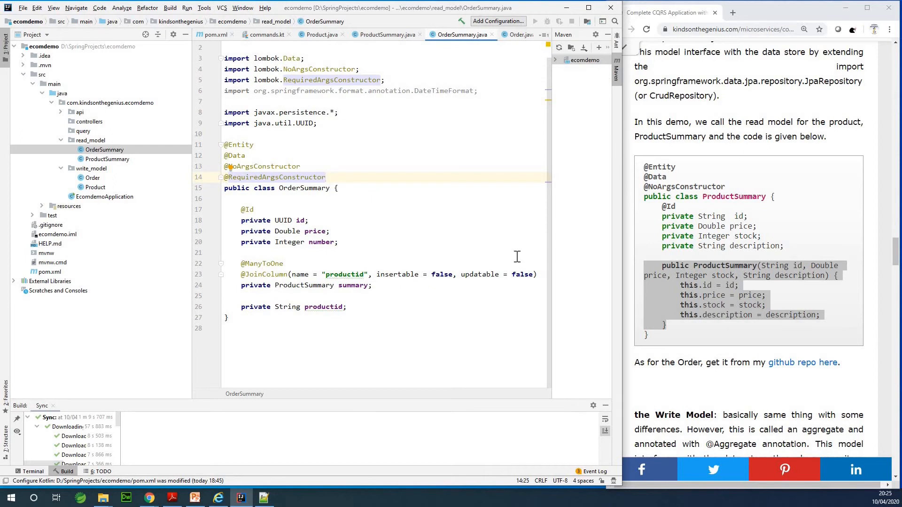
{"action": "mouse_move", "coordinate": [293, 157]}
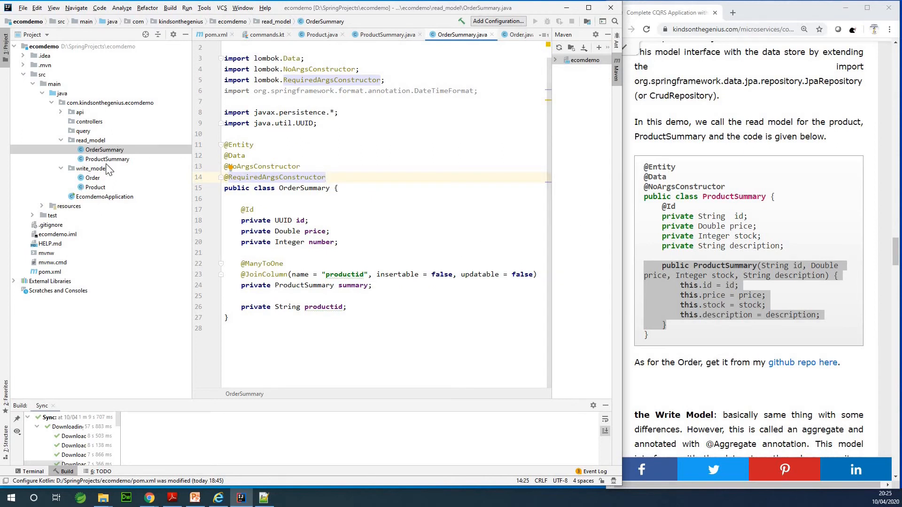
{"action": "mouse_move", "coordinate": [141, 180]}
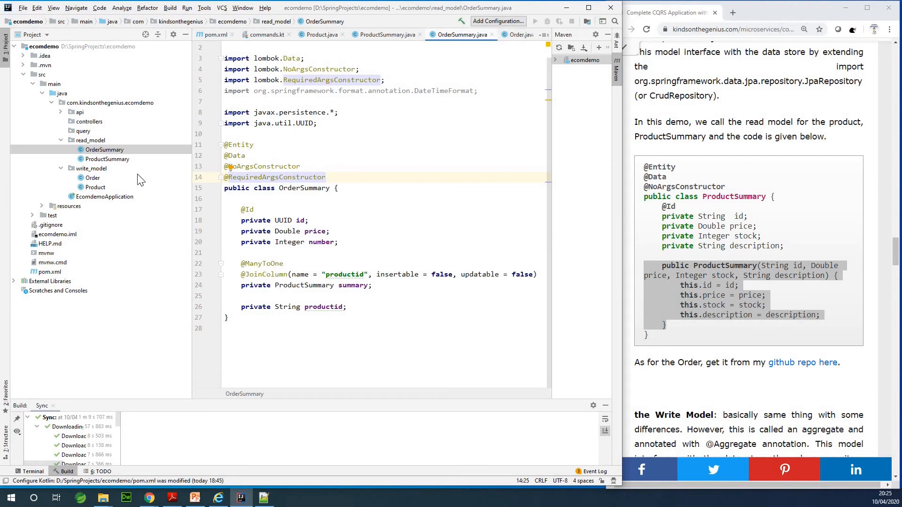
{"action": "mouse_move", "coordinate": [86, 136]}
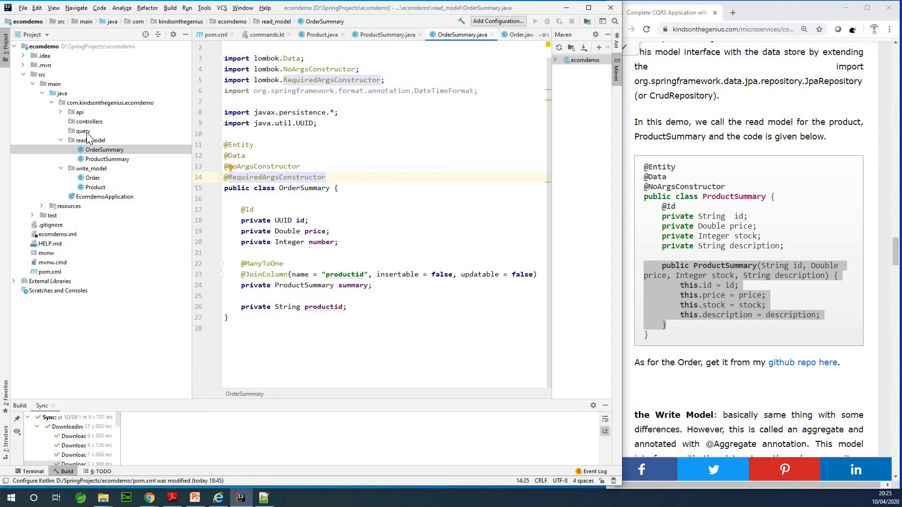
{"action": "mouse_move", "coordinate": [565, 191]}
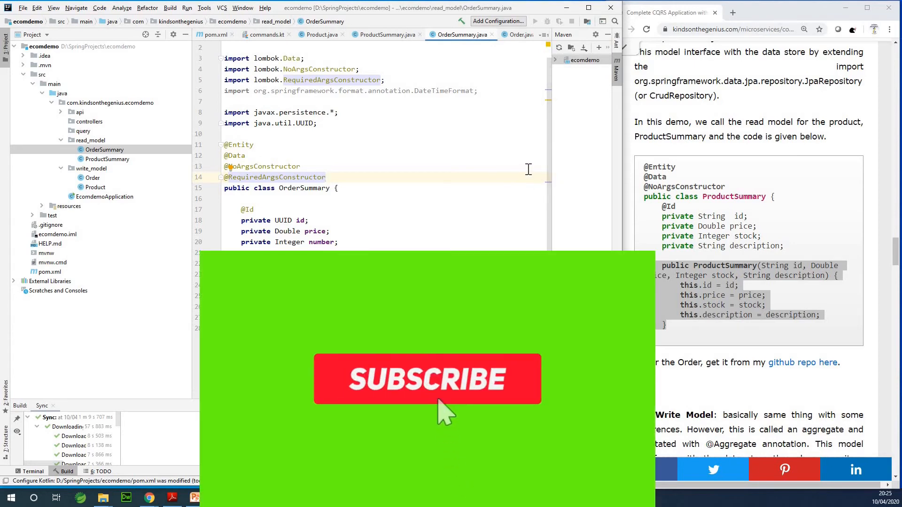
{"action": "left_click", "coordinate": [427, 379]}
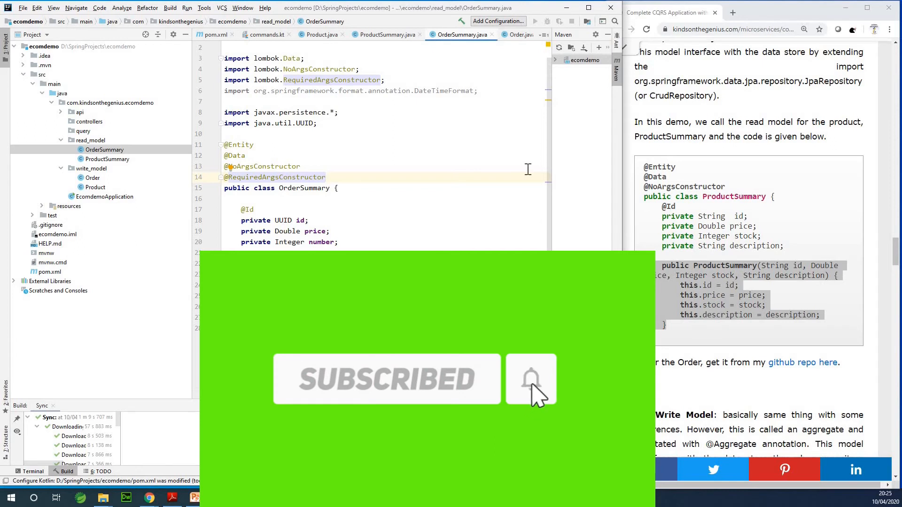